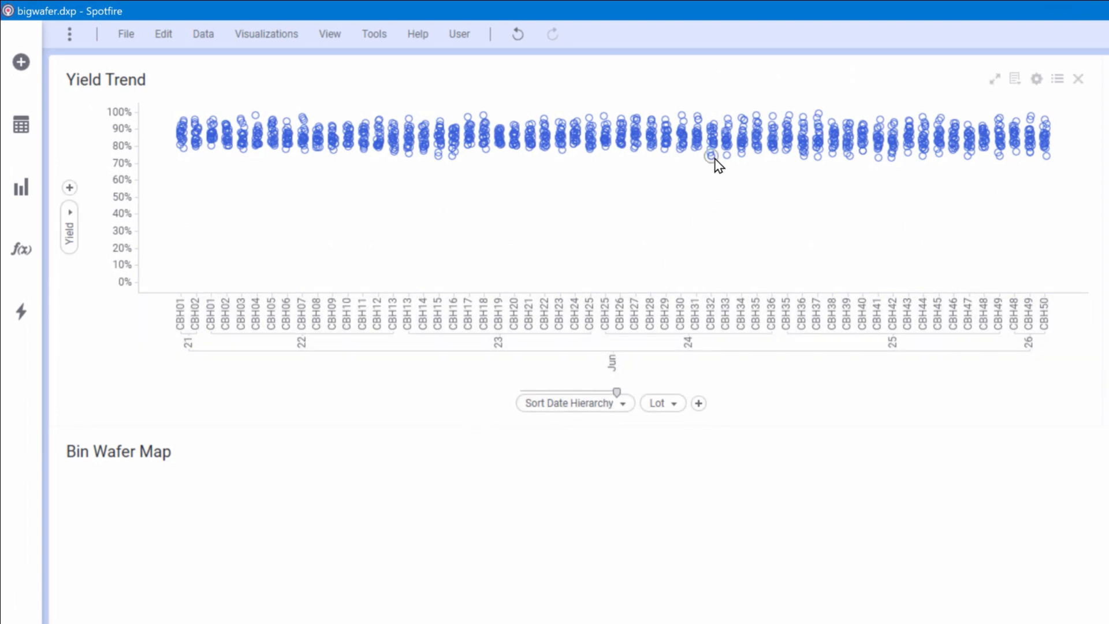
pyautogui.moveTo(712, 157)
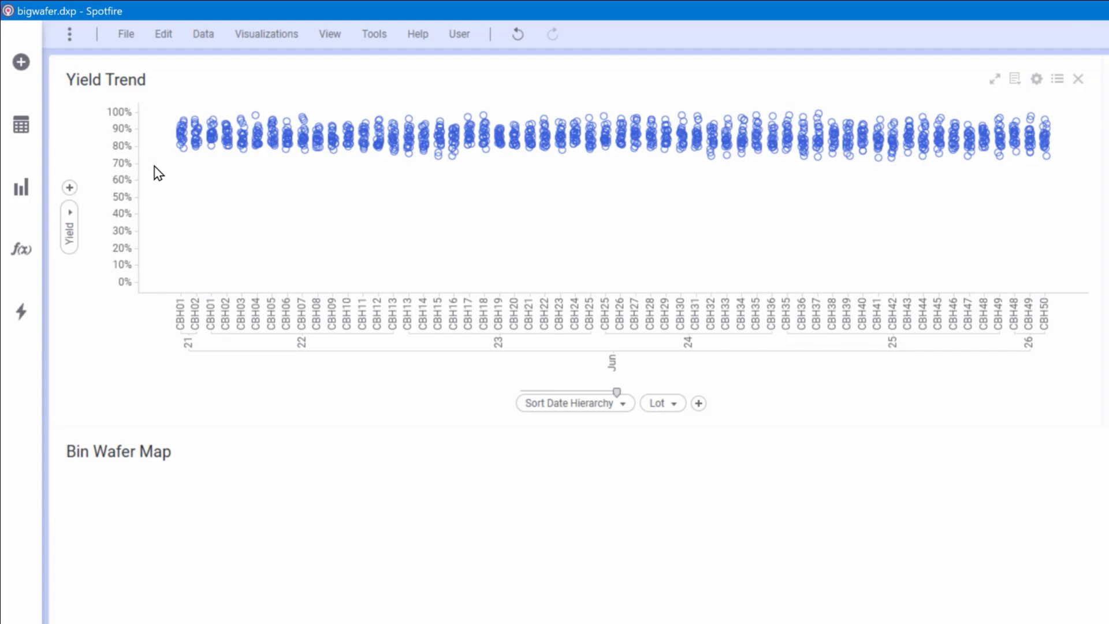
pyautogui.moveTo(862, 204)
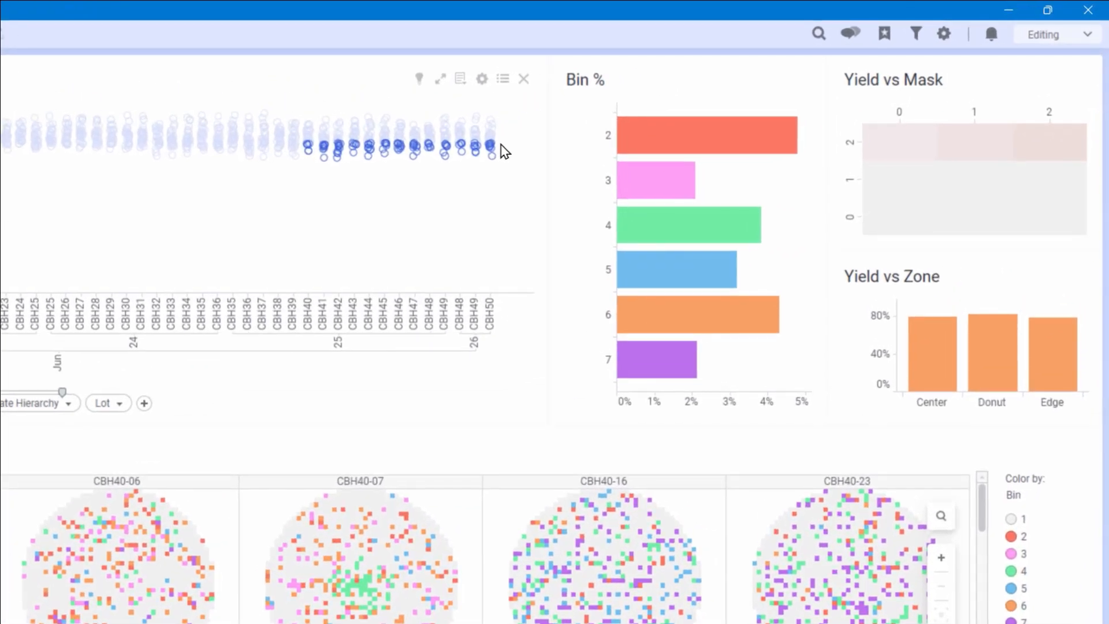
pyautogui.scroll(-3)
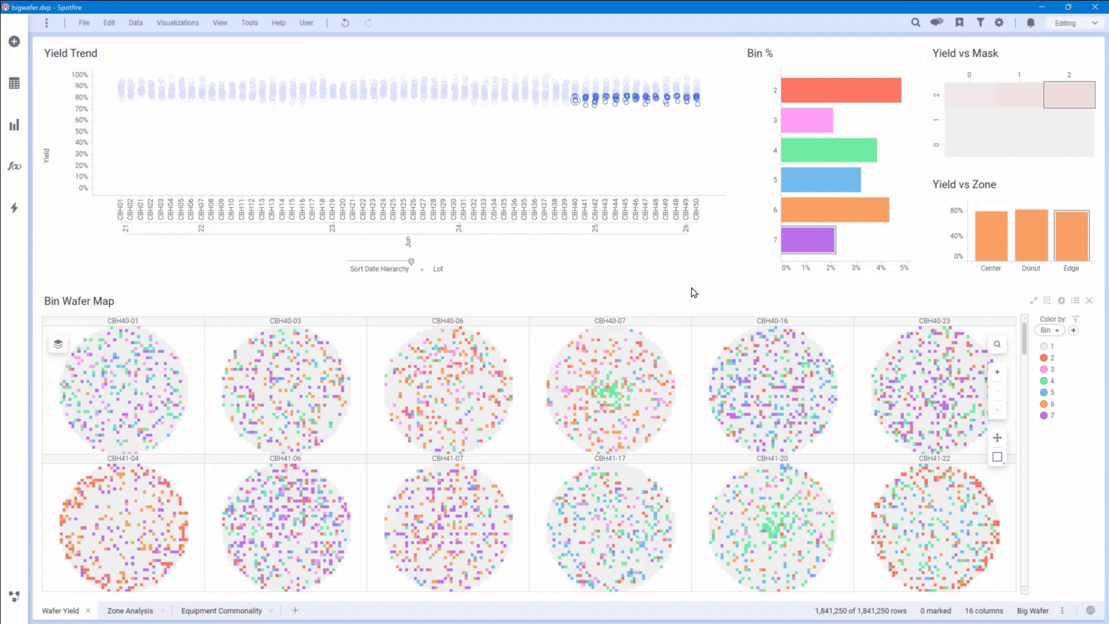
pyautogui.moveTo(768, 291)
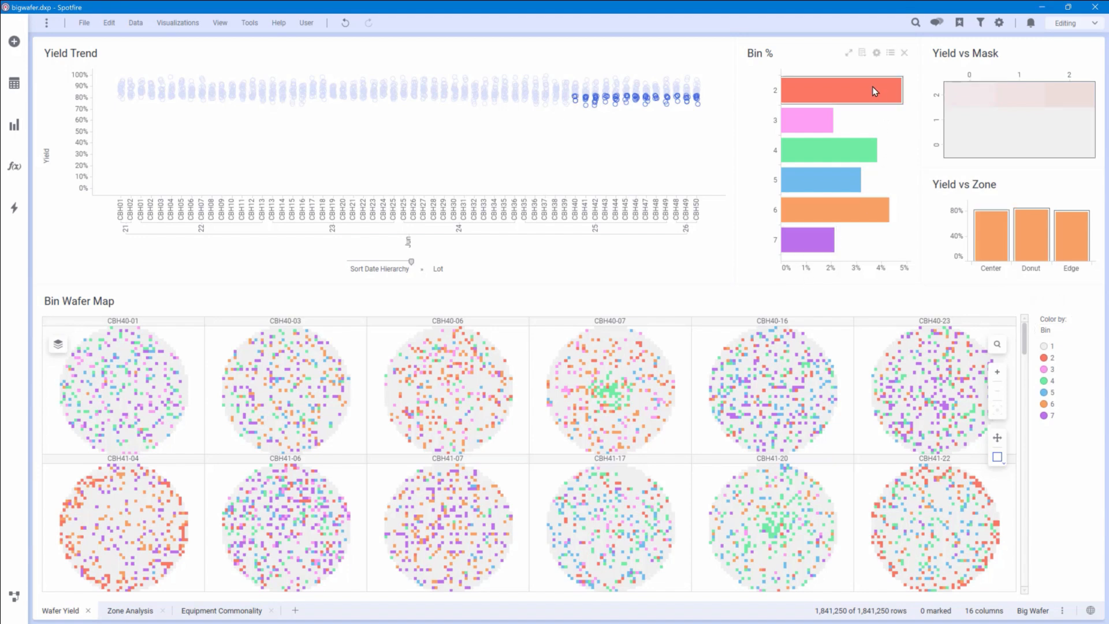
pyautogui.moveTo(856, 154)
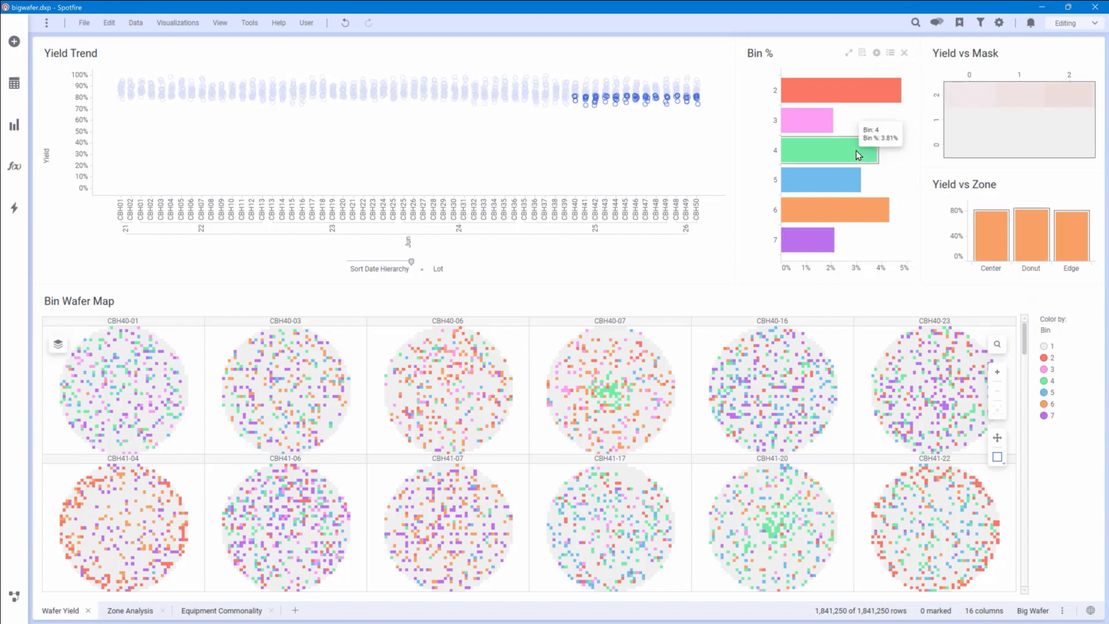
pyautogui.moveTo(889, 167)
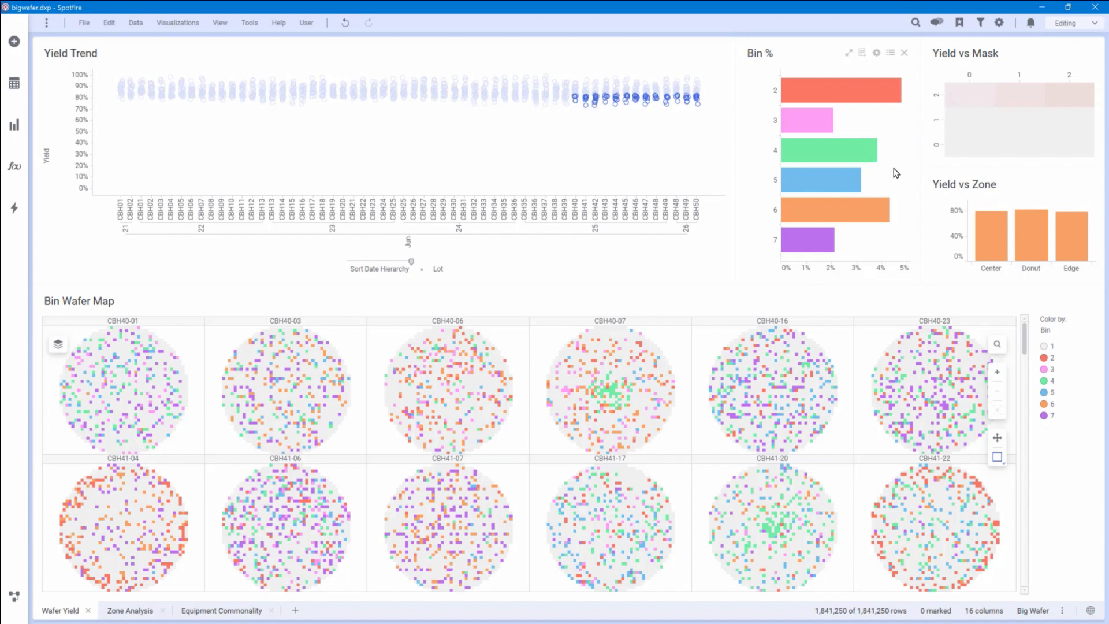
pyautogui.moveTo(931, 233)
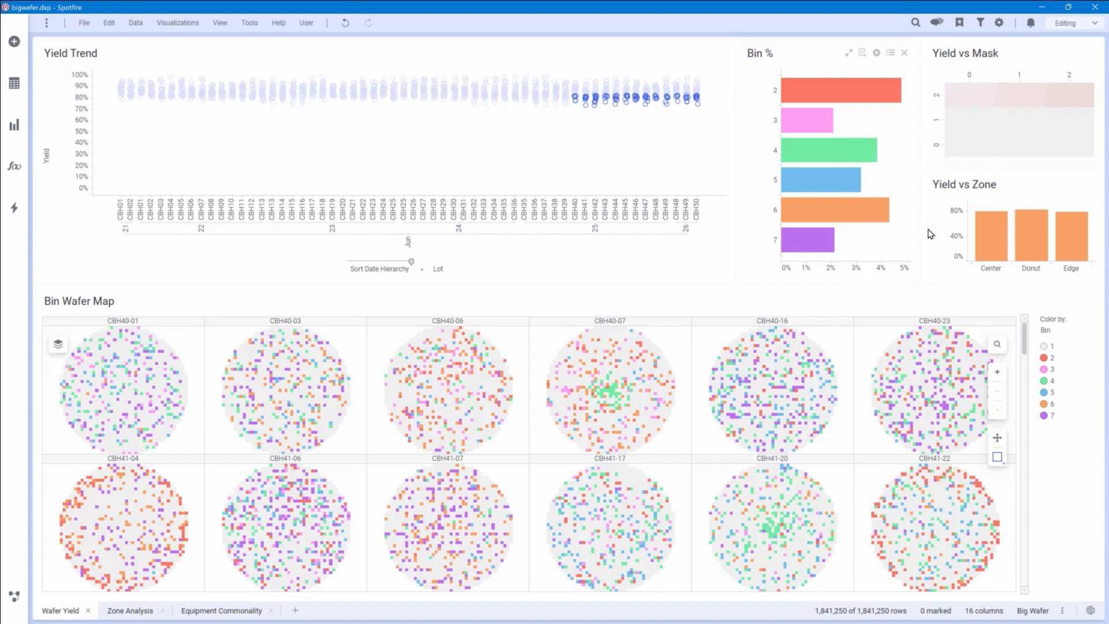
pyautogui.moveTo(1073, 285)
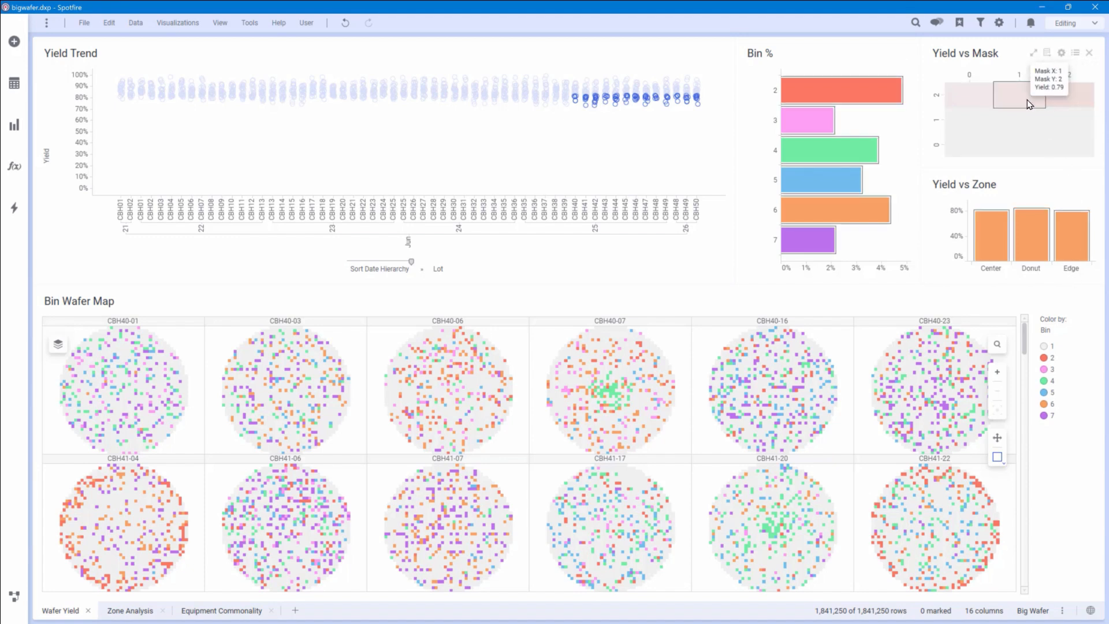
pyautogui.moveTo(1027, 104)
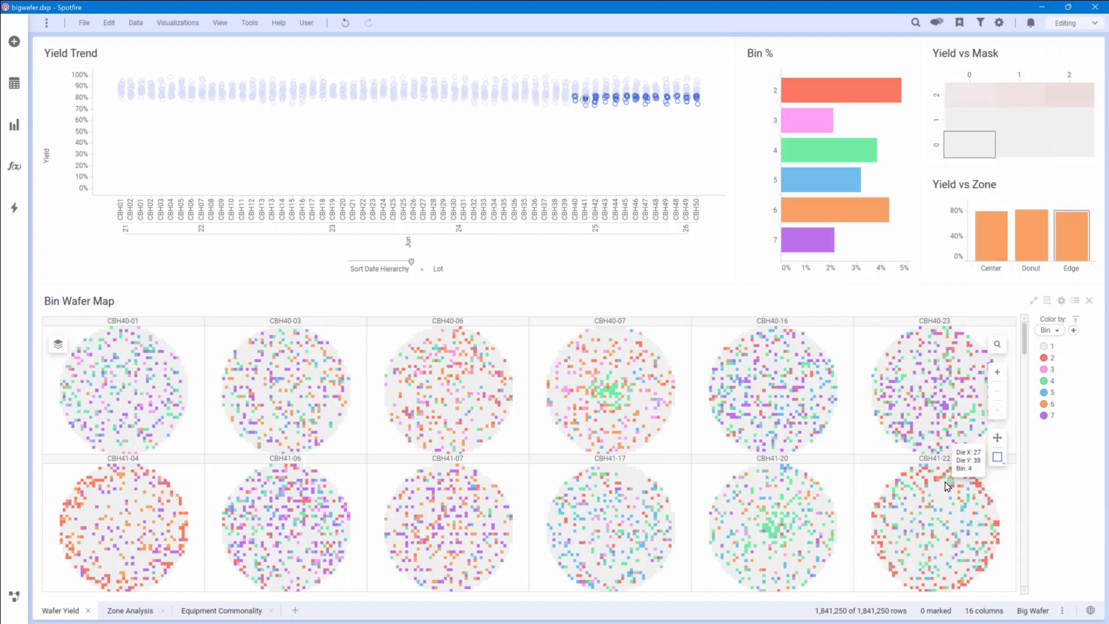
pyautogui.moveTo(178, 504)
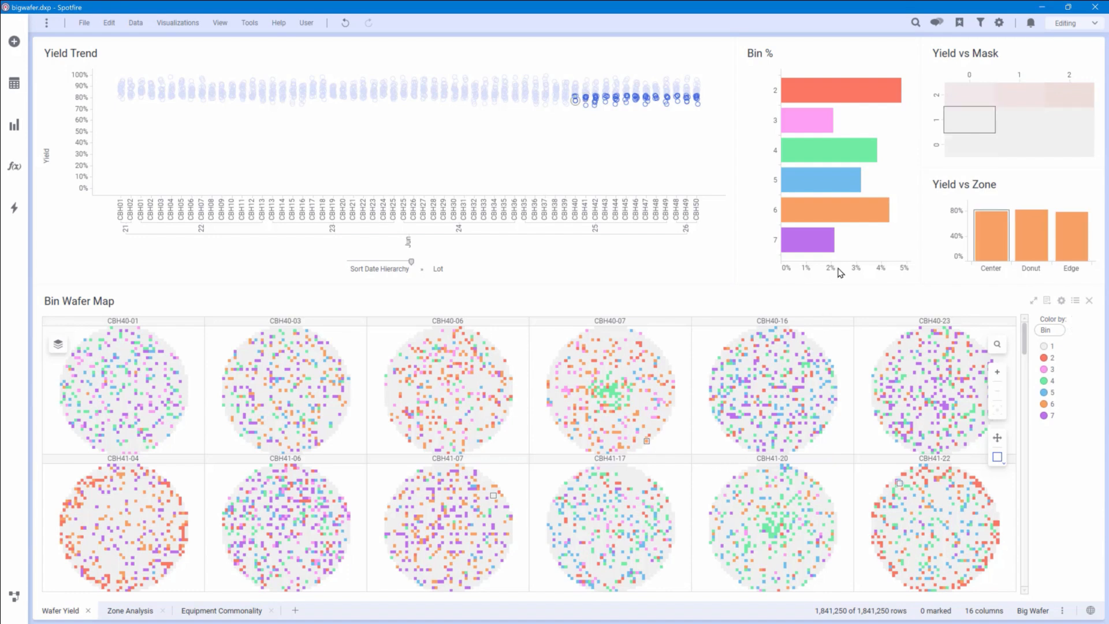
# Step: Highlight only Bin 2 dies and scroll the Bin Wafer Map to later wafers
pyautogui.click(813, 90)
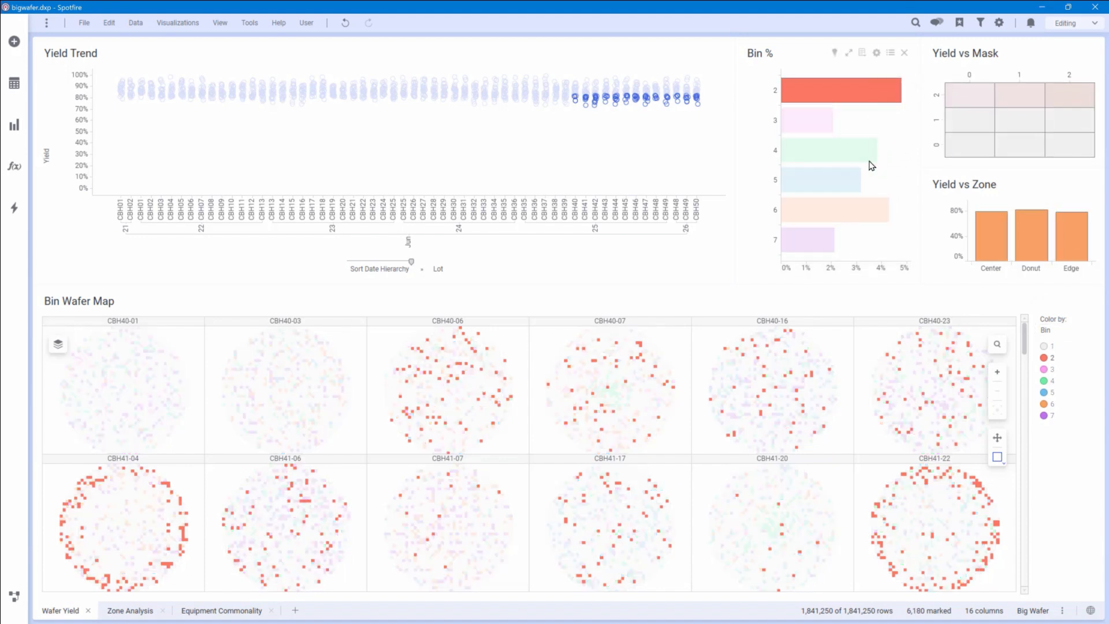
pyautogui.scroll(-3)
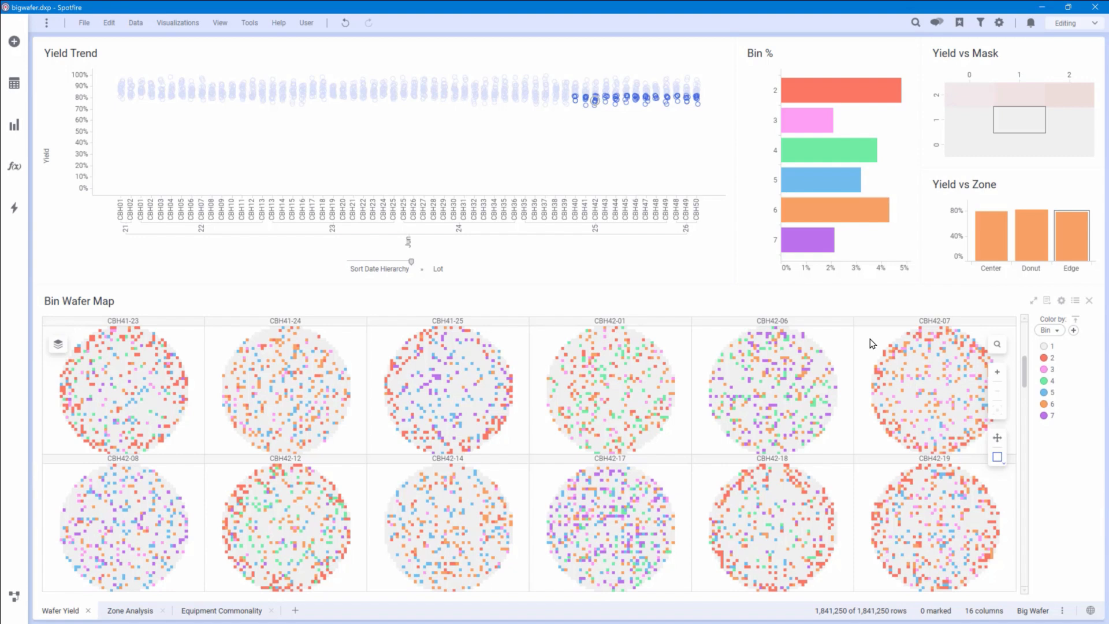
pyautogui.moveTo(863, 335)
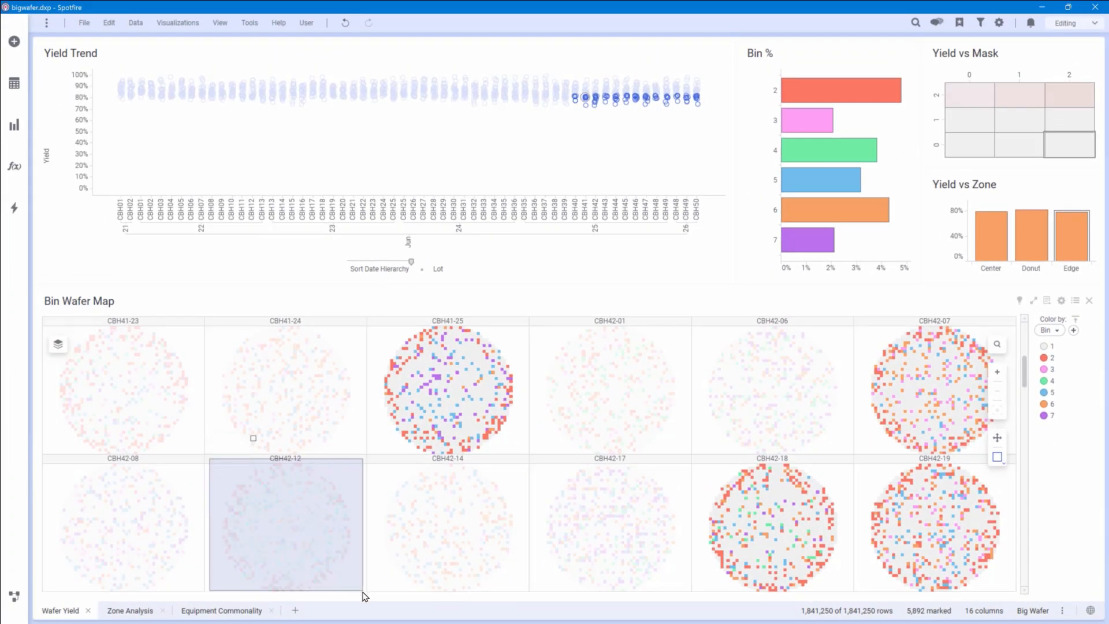
# Step: Add wafer CBH42-12 to the marking, then mark later lots from about CBH25 in Yield Trend
pyautogui.click(285, 524)
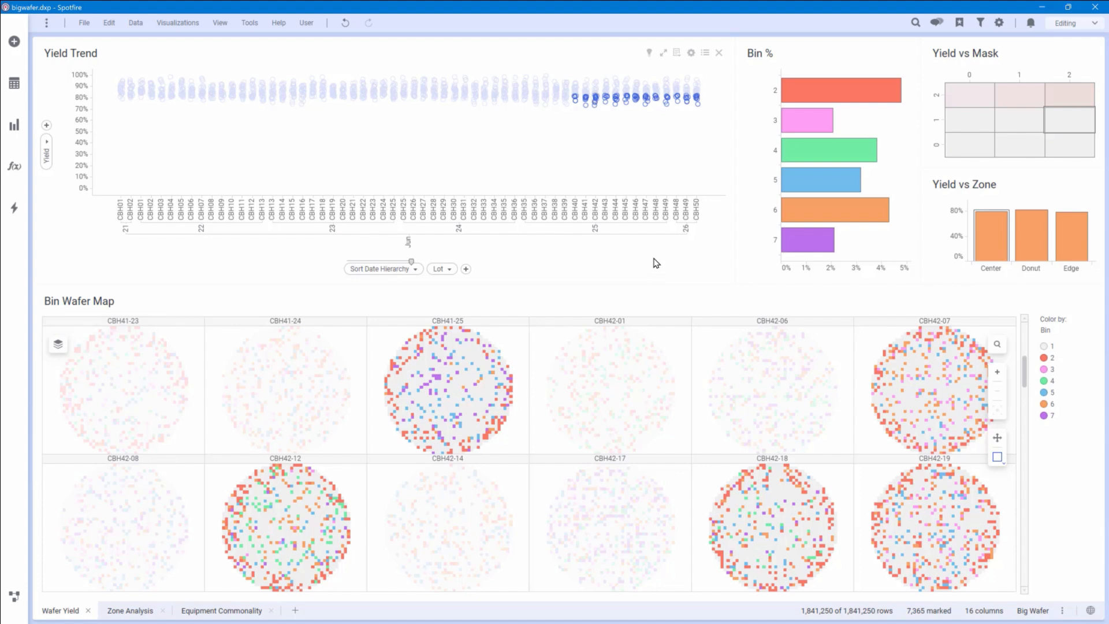
pyautogui.moveTo(645, 265)
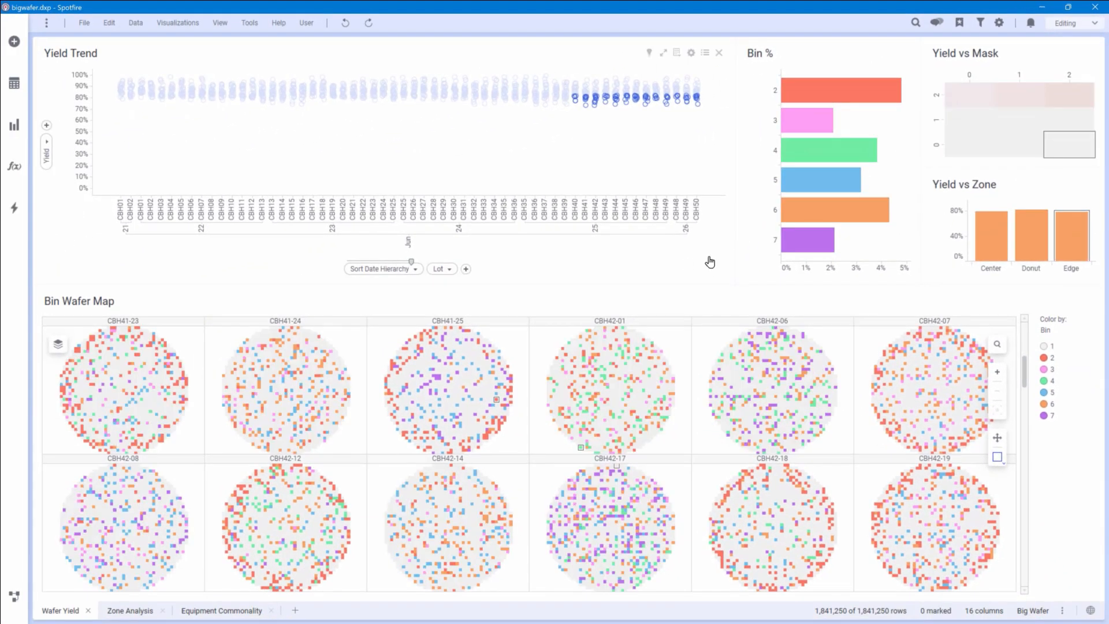
pyautogui.click(979, 23)
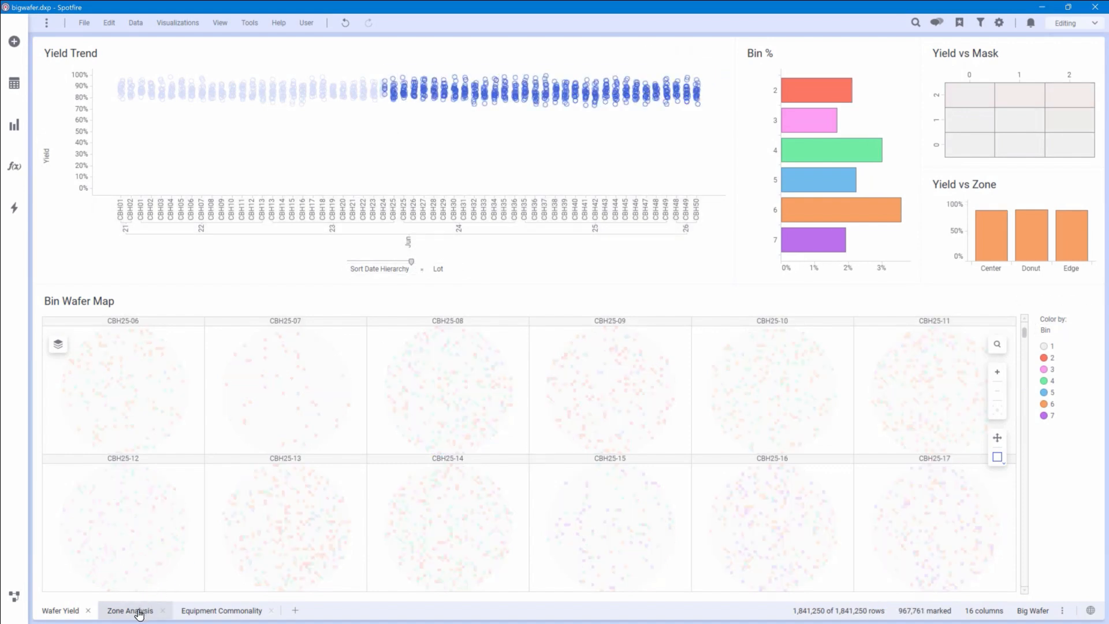
# Step: Go to the Zone Analysis page showing zone profile lines and the CBH44-22 wafer map
pyautogui.click(130, 611)
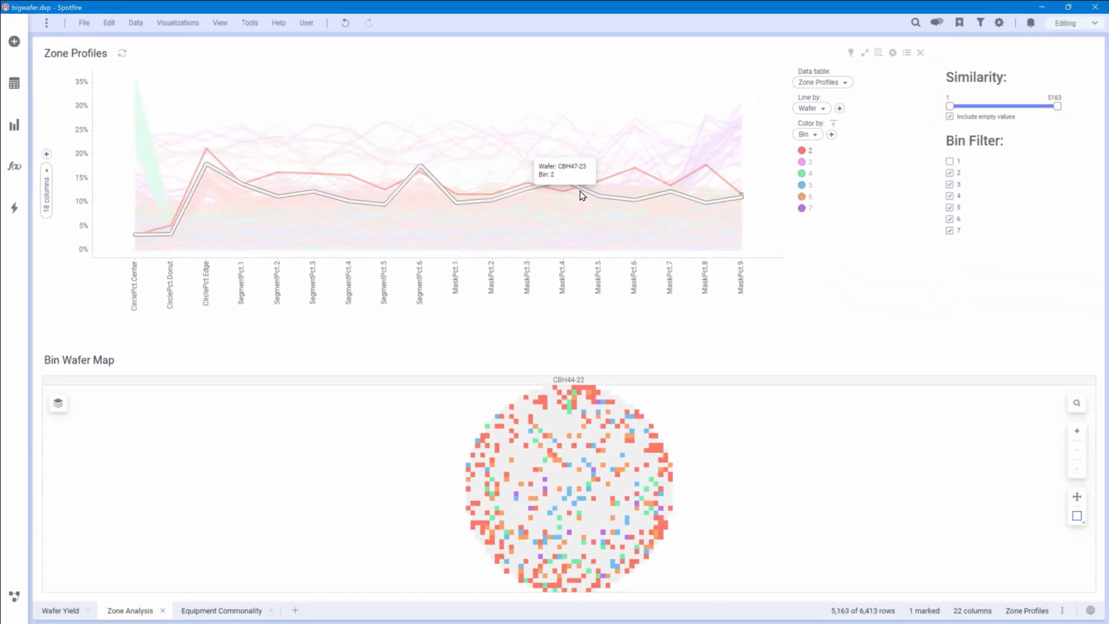
pyautogui.moveTo(368, 93)
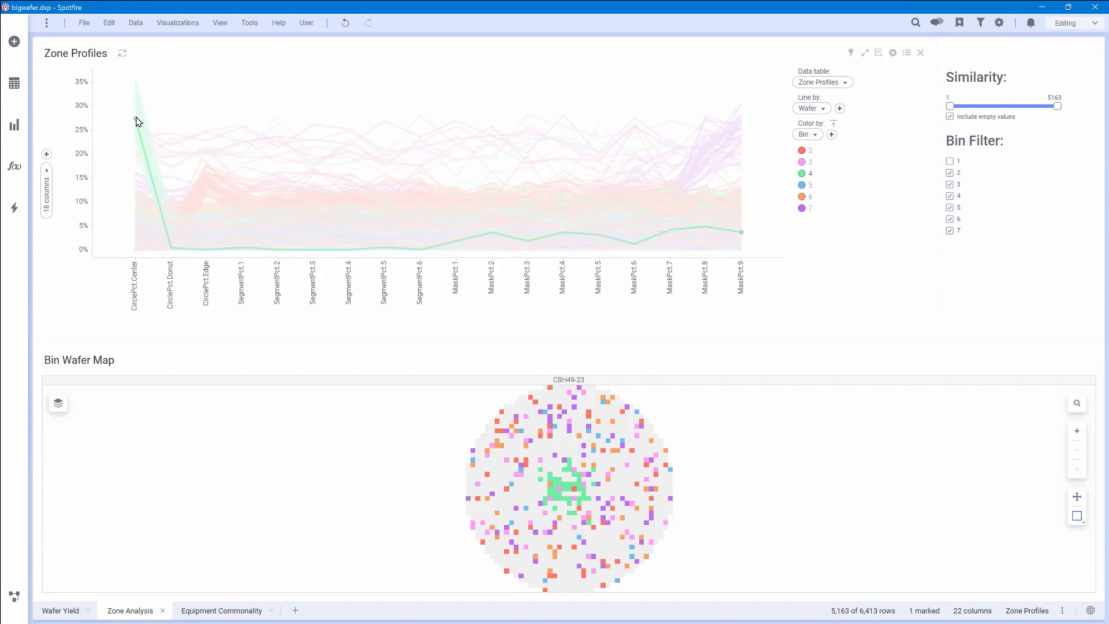
pyautogui.moveTo(714, 155)
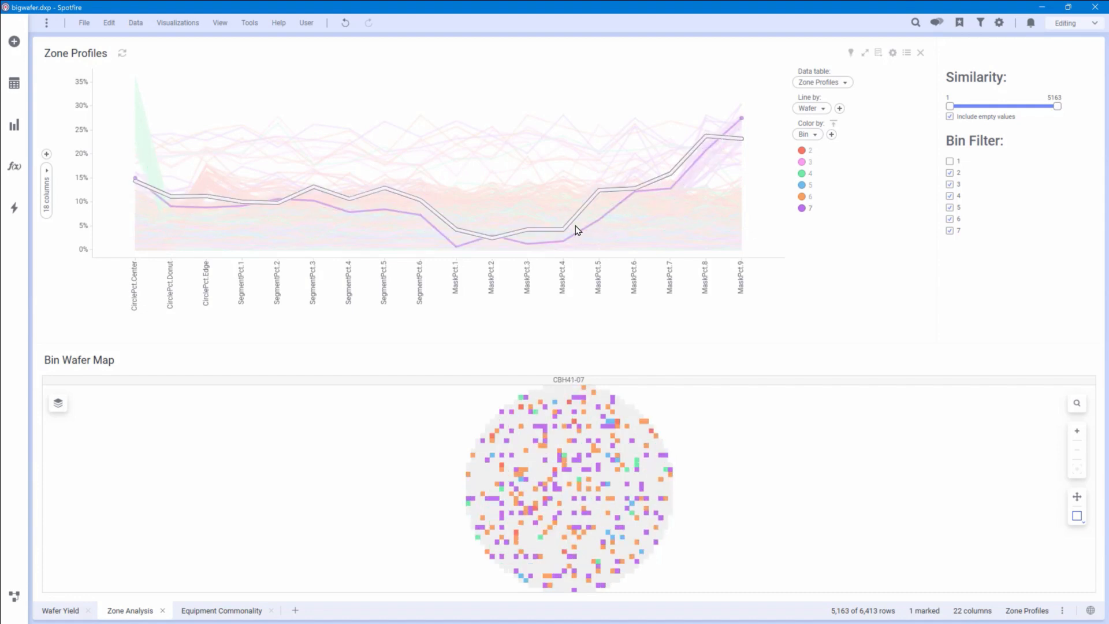
# Step: In the data canvas, select Zone Profiles and its lower-left Big Wafer copy's options menu
pyautogui.click(14, 596)
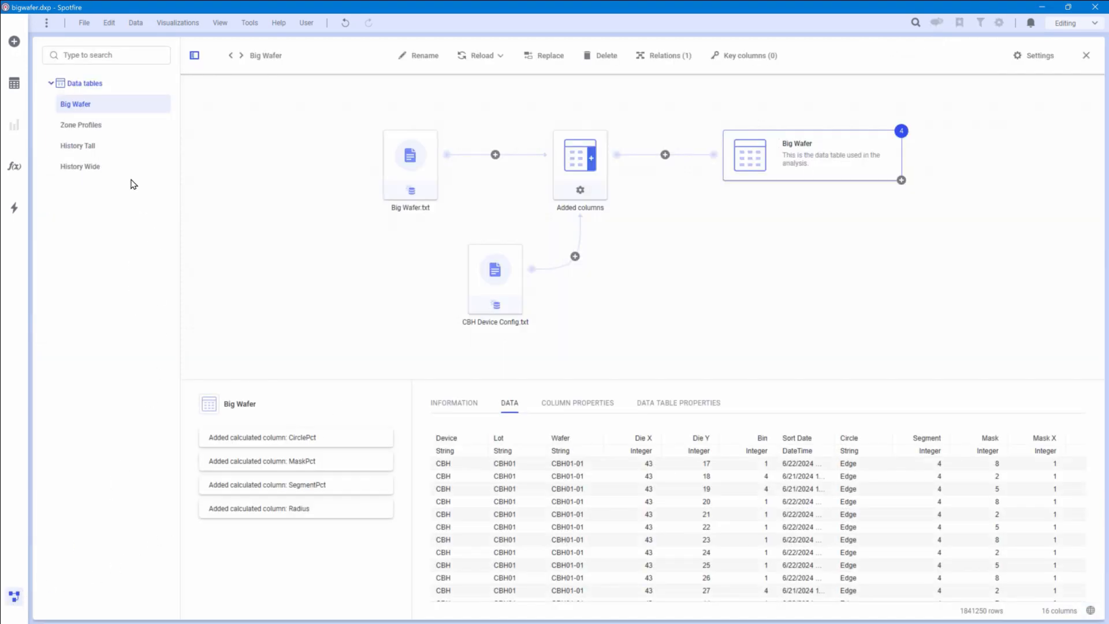
pyautogui.click(81, 124)
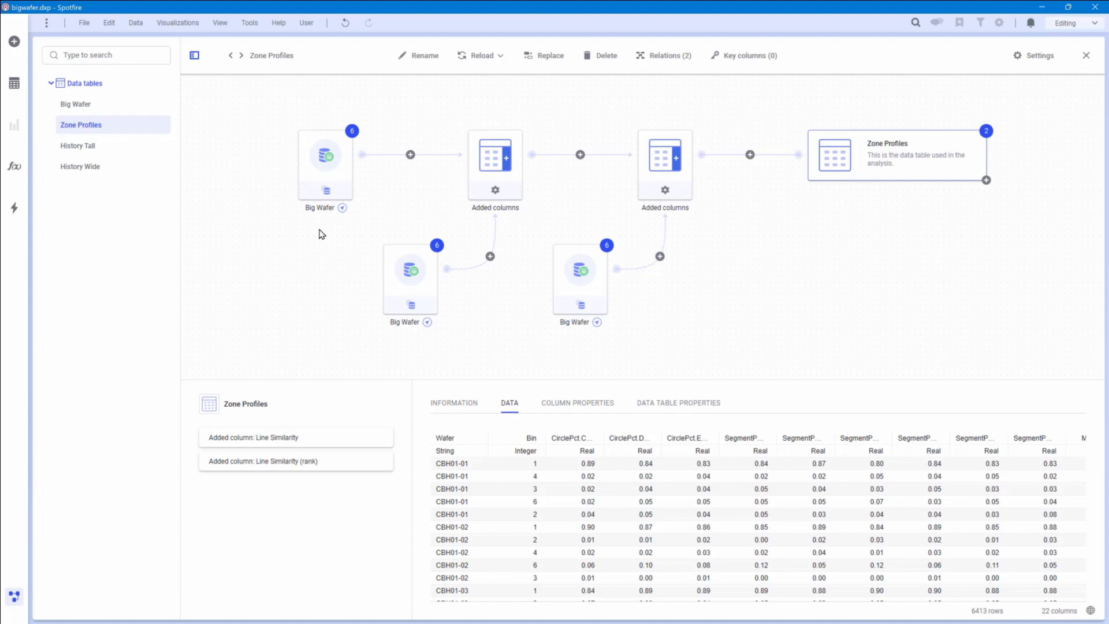
pyautogui.click(325, 154)
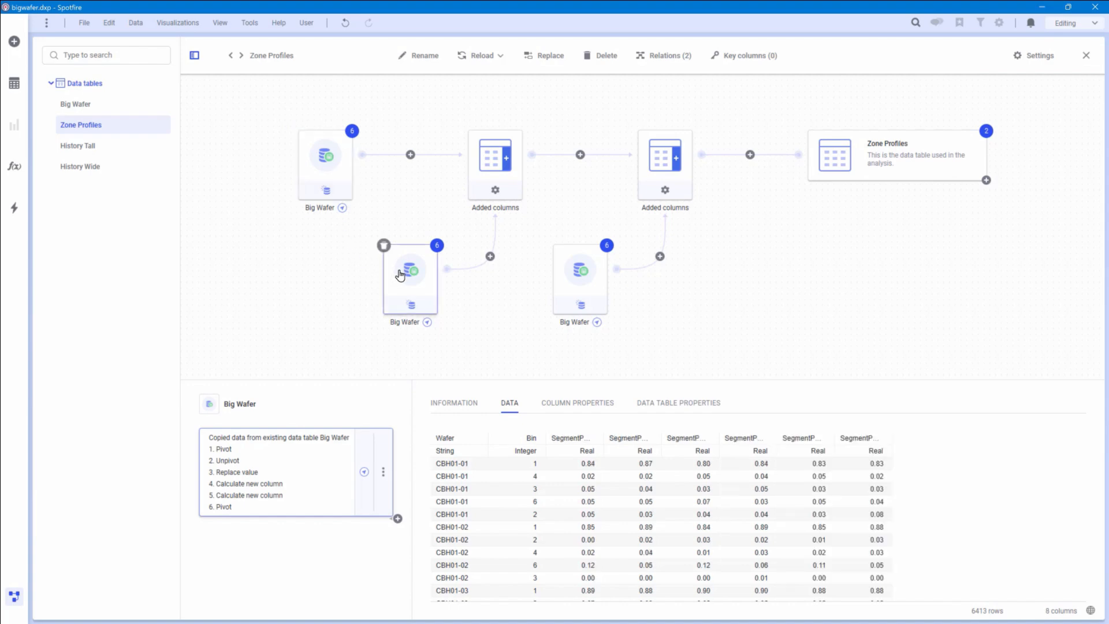
pyautogui.click(384, 472)
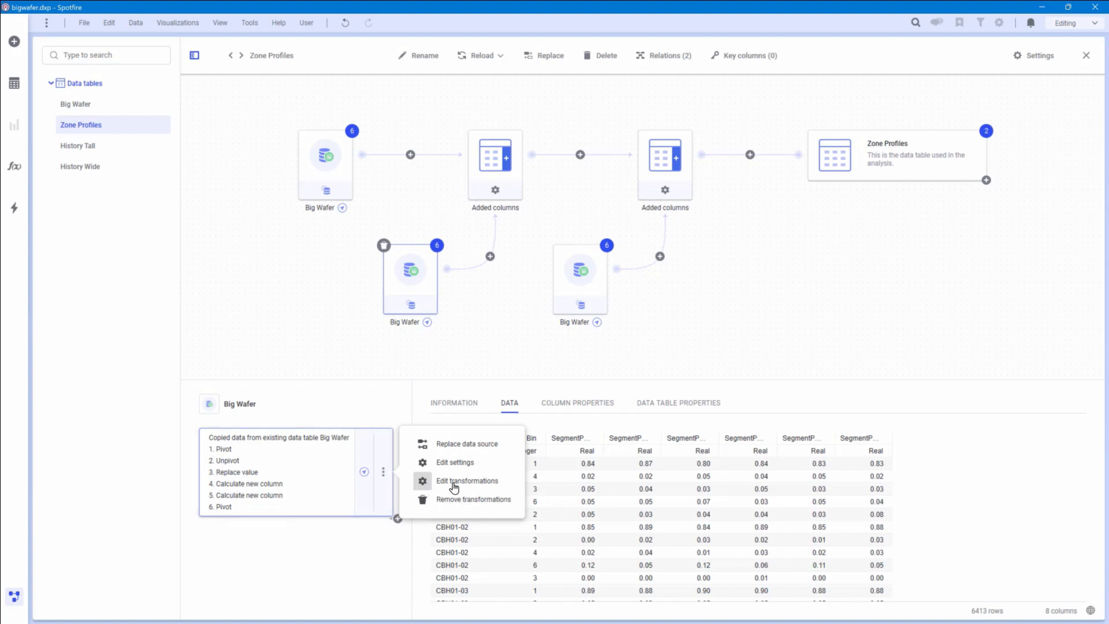
# Step: Review the Big Wafer copy's transformations, including empty-to-zero replacement, without editing
pyautogui.click(467, 480)
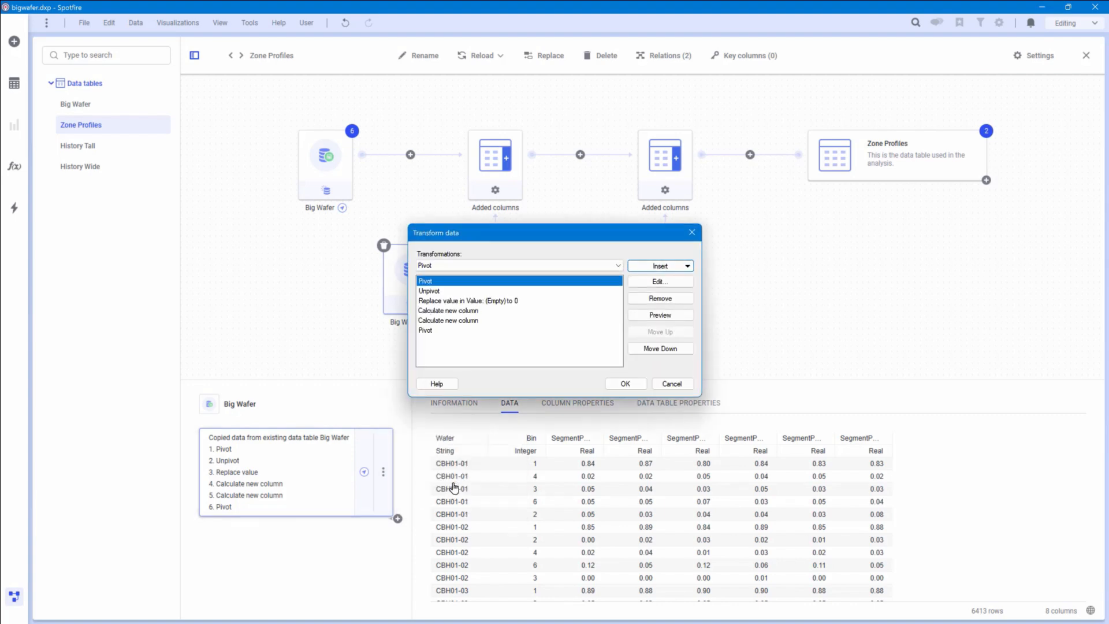
pyautogui.moveTo(534, 491)
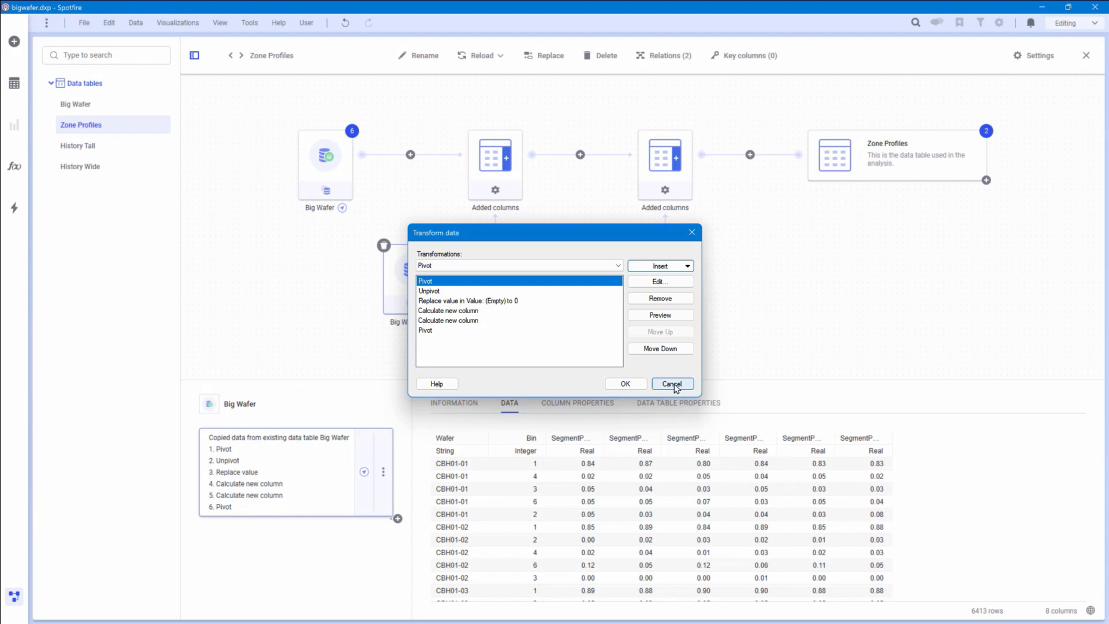
pyautogui.click(671, 383)
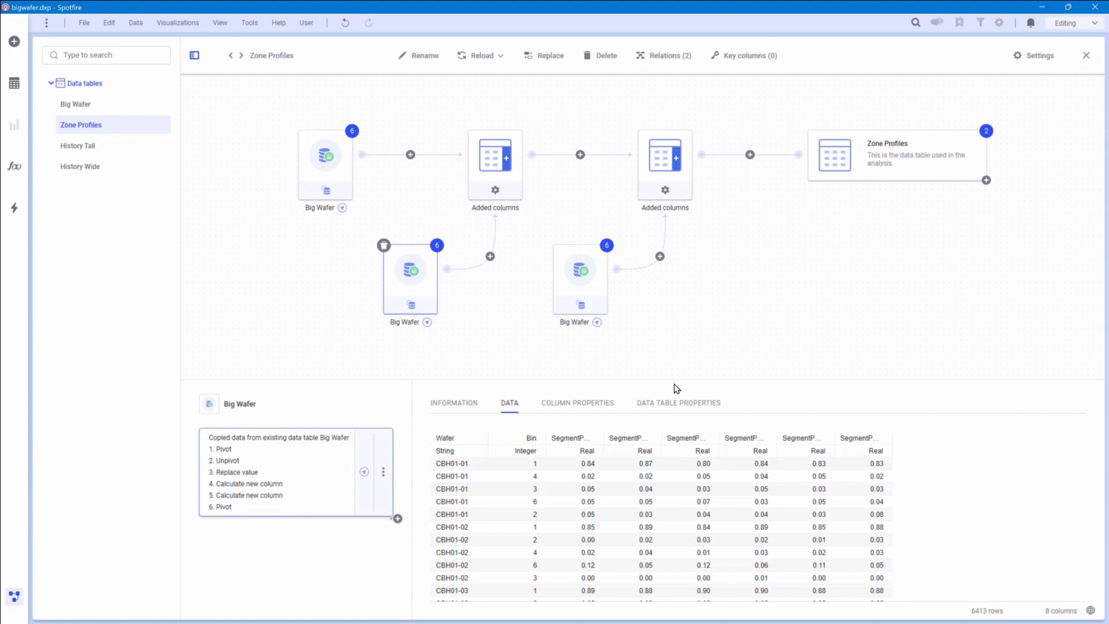
pyautogui.moveTo(353, 174)
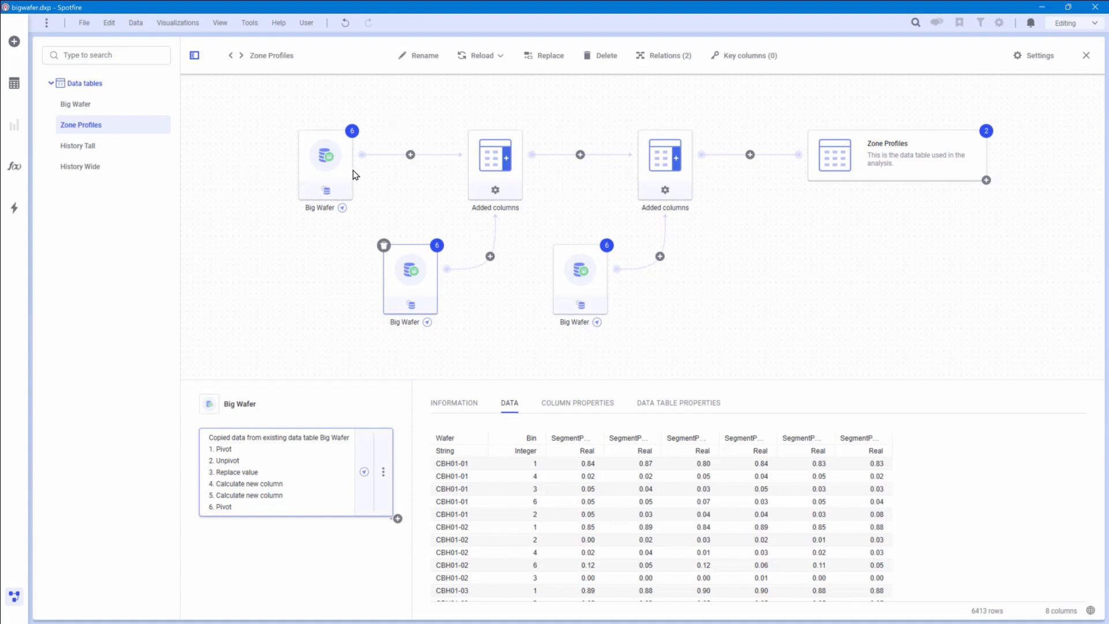
pyautogui.moveTo(498, 334)
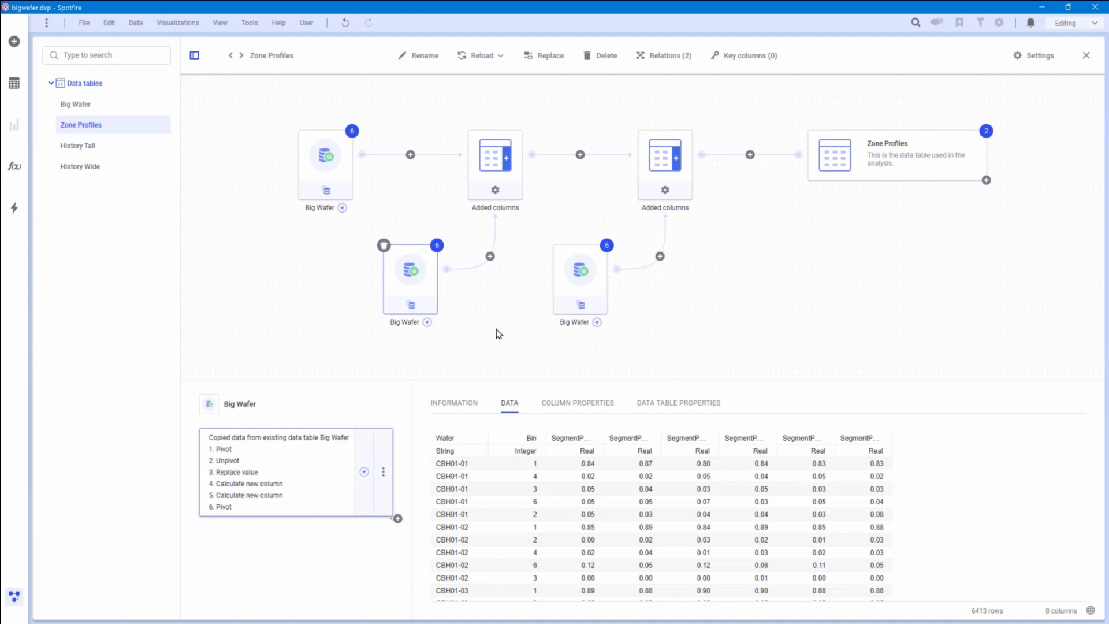
pyautogui.moveTo(405, 459)
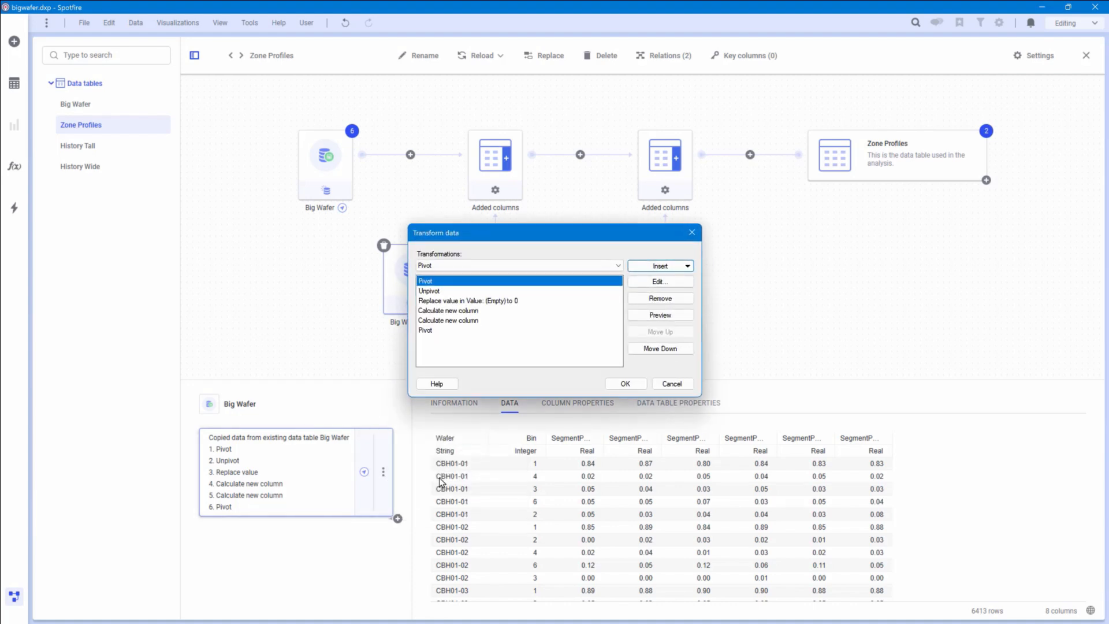
# Step: Close the transformations list and show the f(x) analytic tools list
pyautogui.click(670, 384)
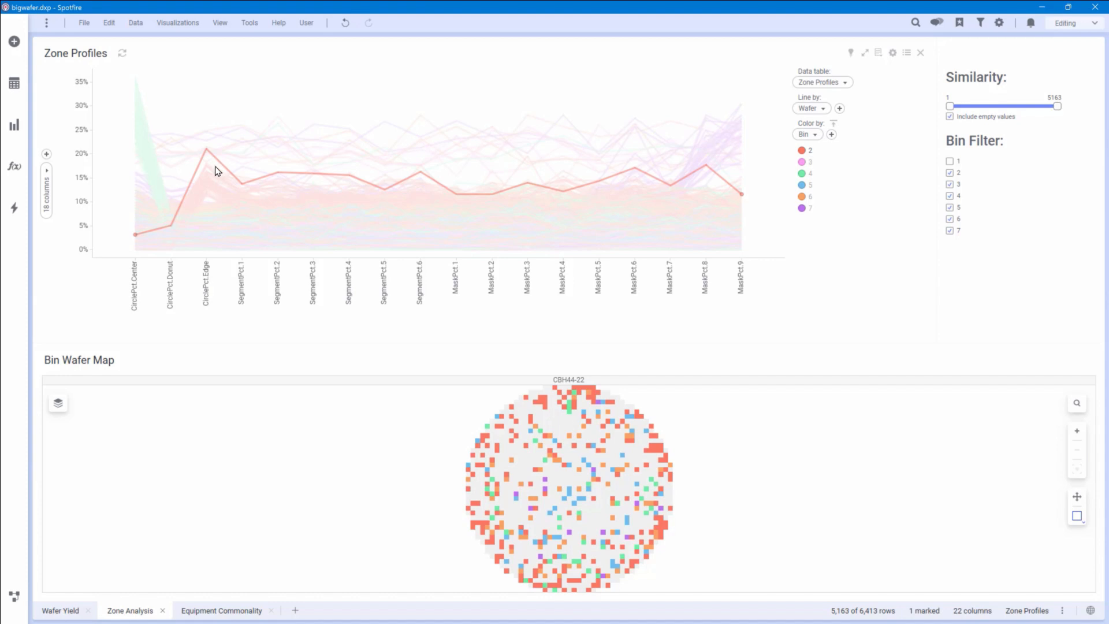
pyautogui.click(14, 166)
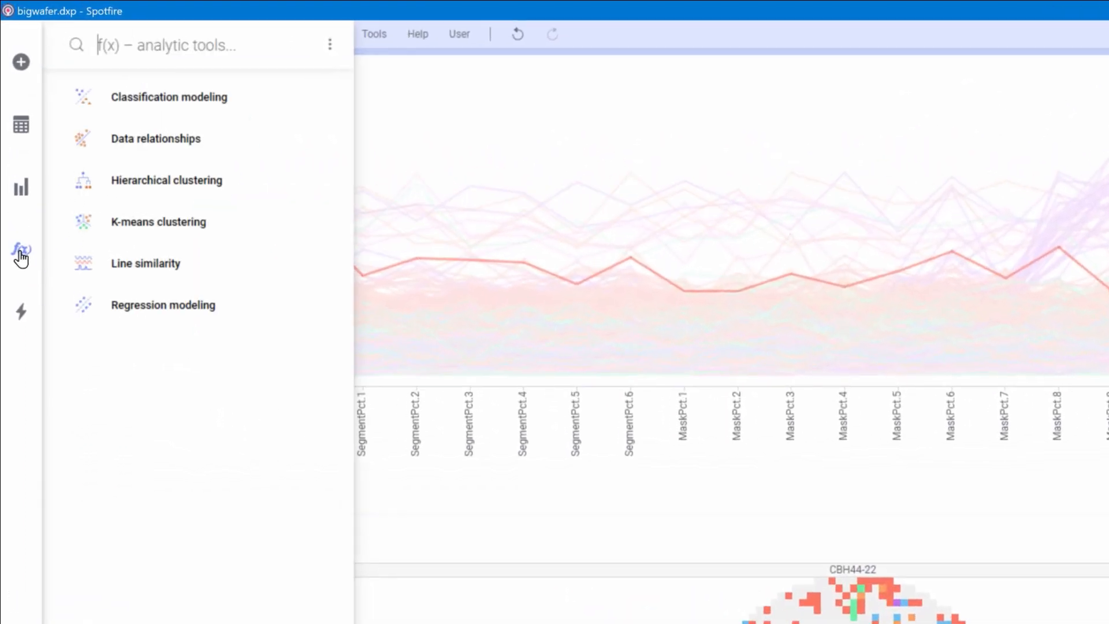
pyautogui.moveTo(29, 265)
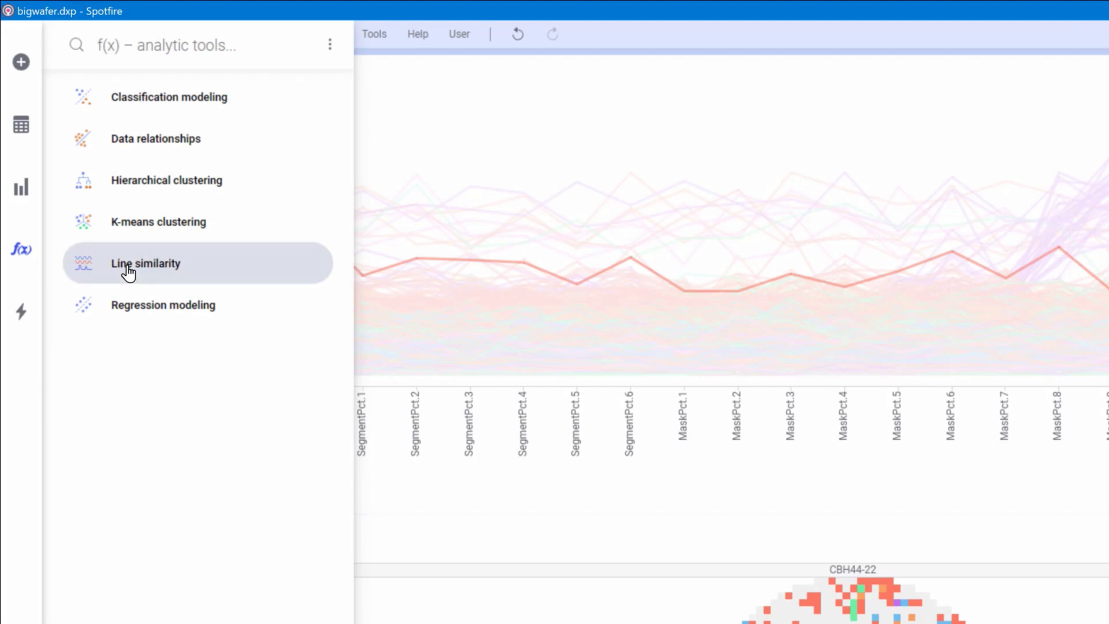
# Step: Update the existing Line Similarity column using a master line based on marked lines
pyautogui.click(145, 264)
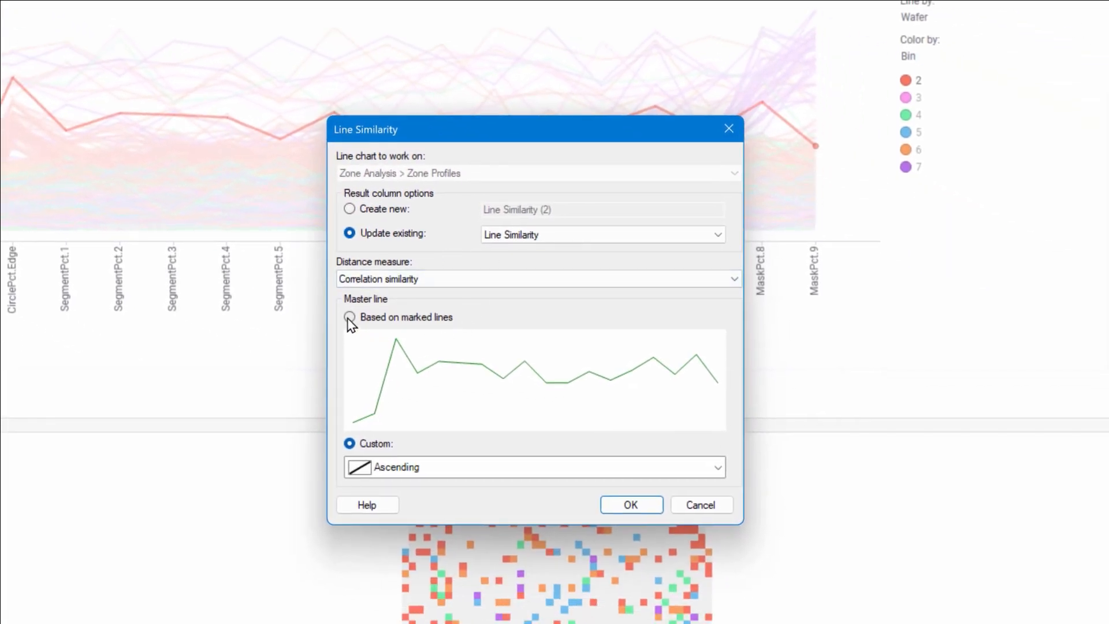
pyautogui.click(349, 317)
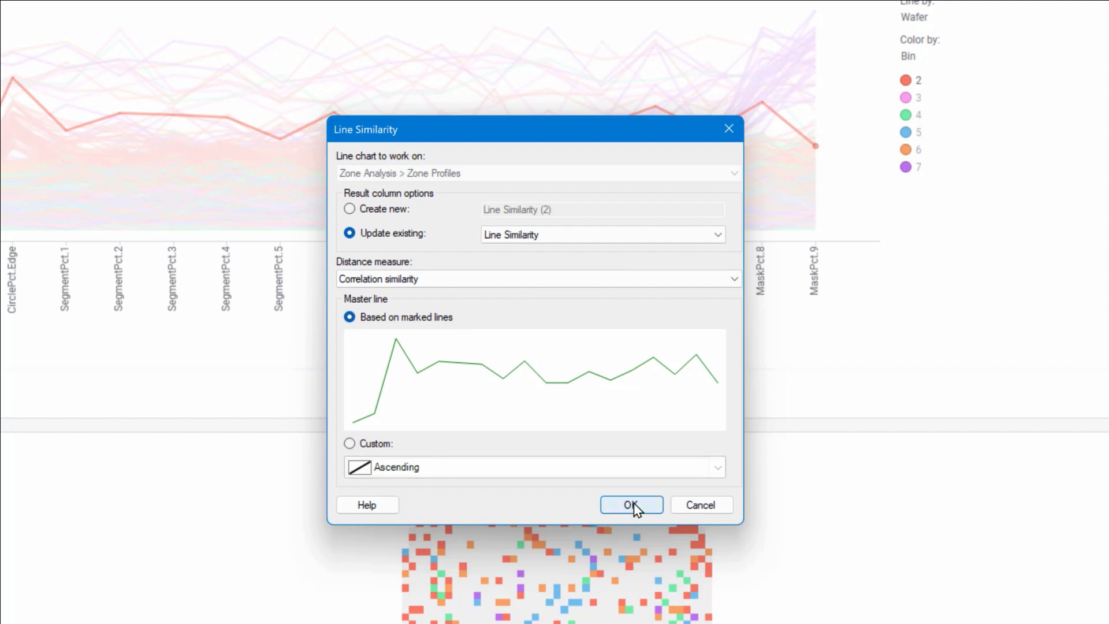
pyautogui.moveTo(642, 511)
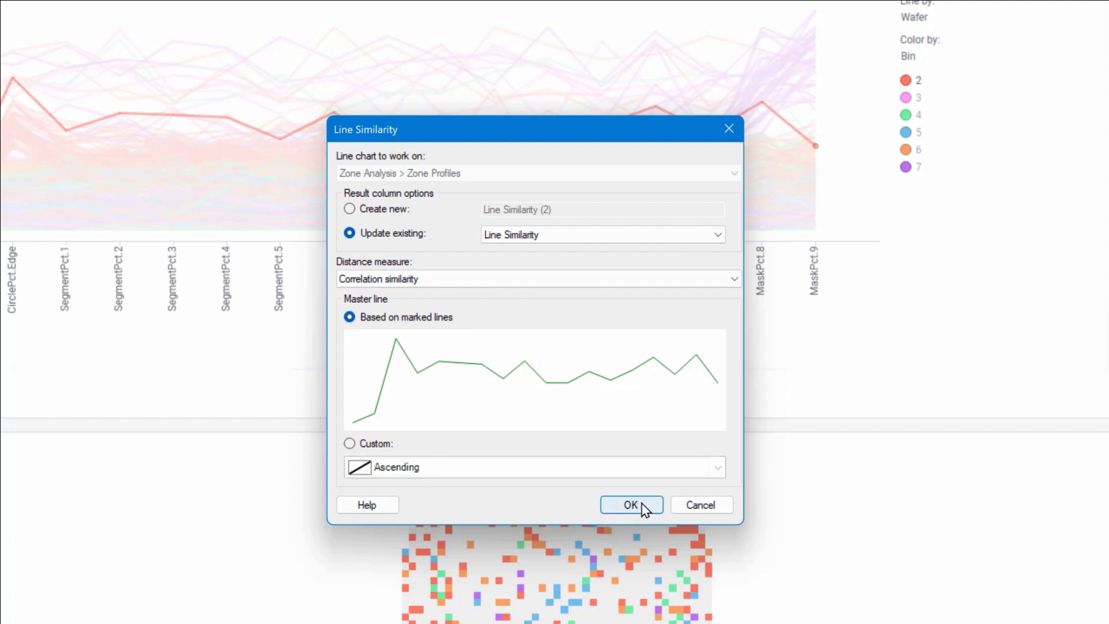
pyautogui.click(630, 504)
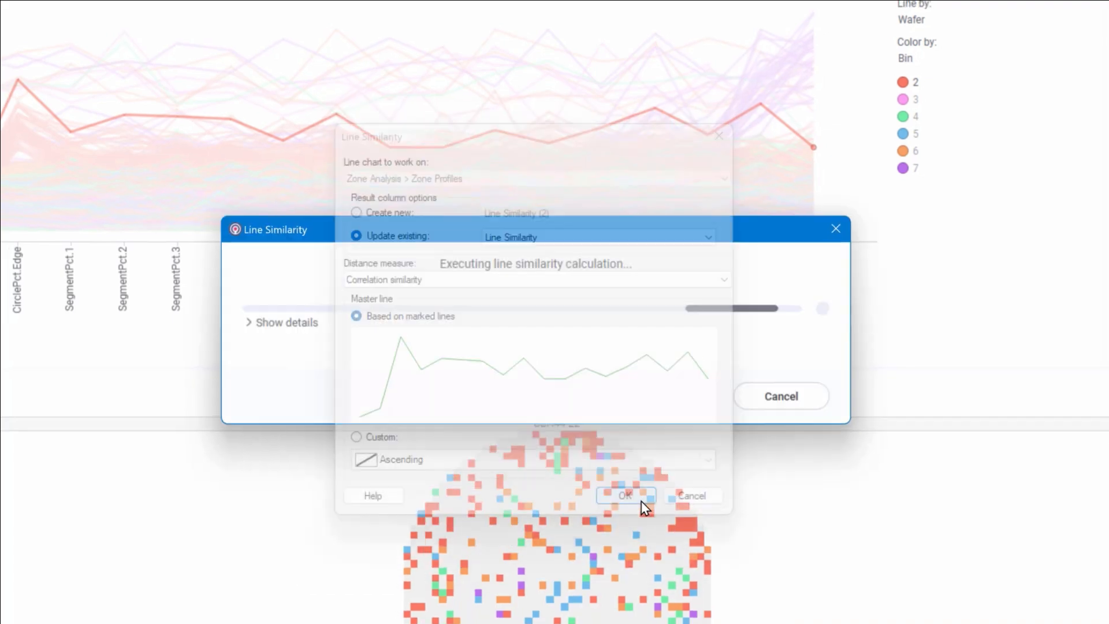
pyautogui.click(625, 495)
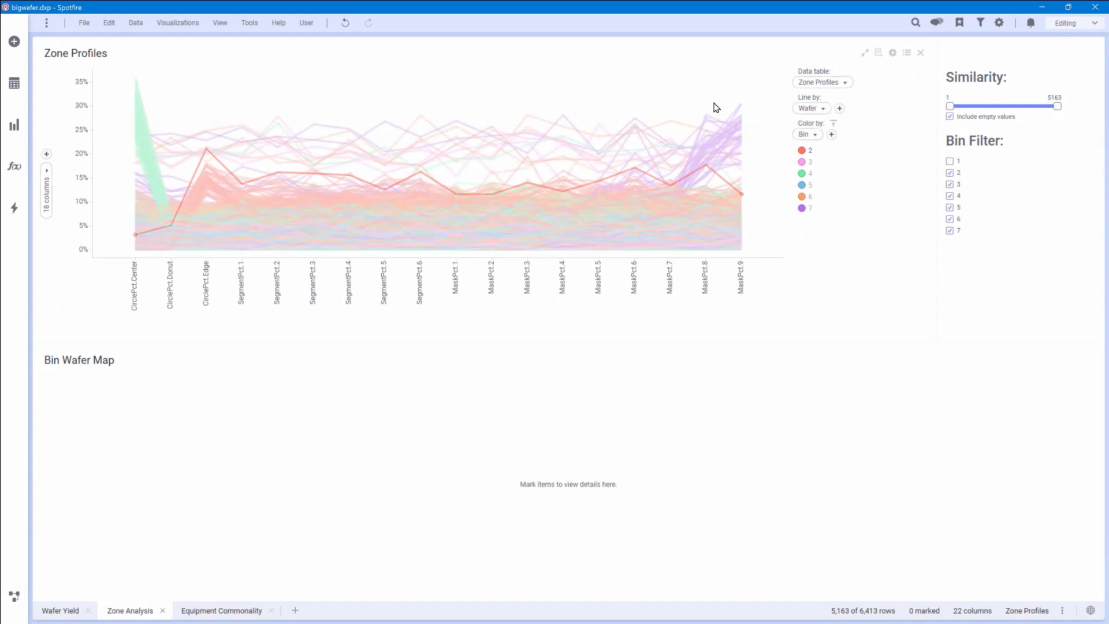
pyautogui.moveTo(1057, 105); pyautogui.dragTo(1012, 105)
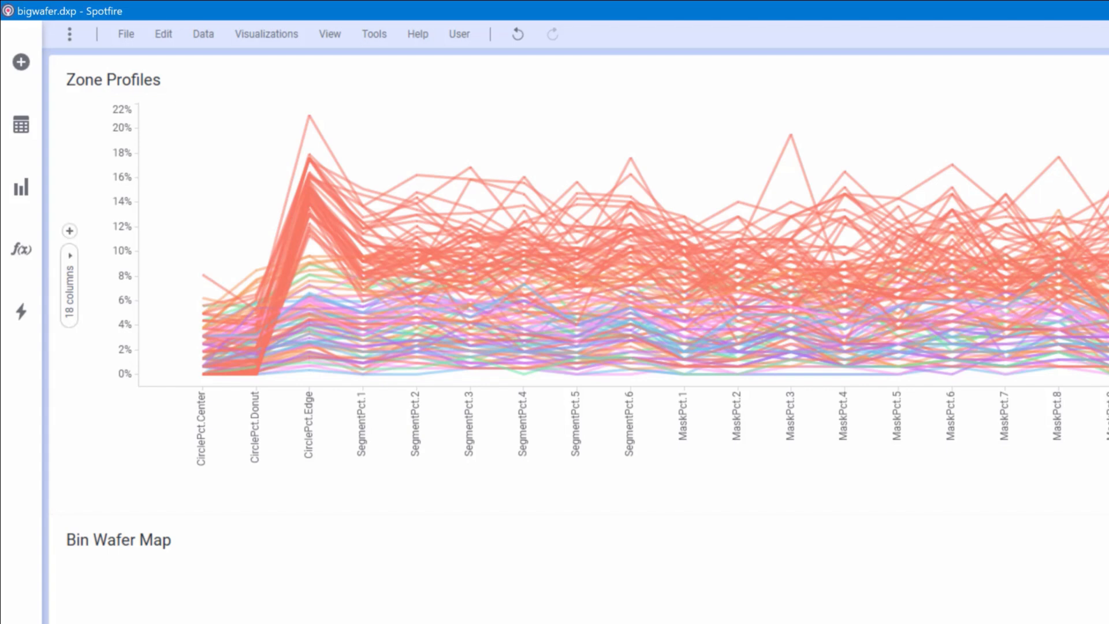
pyautogui.moveTo(274, 119)
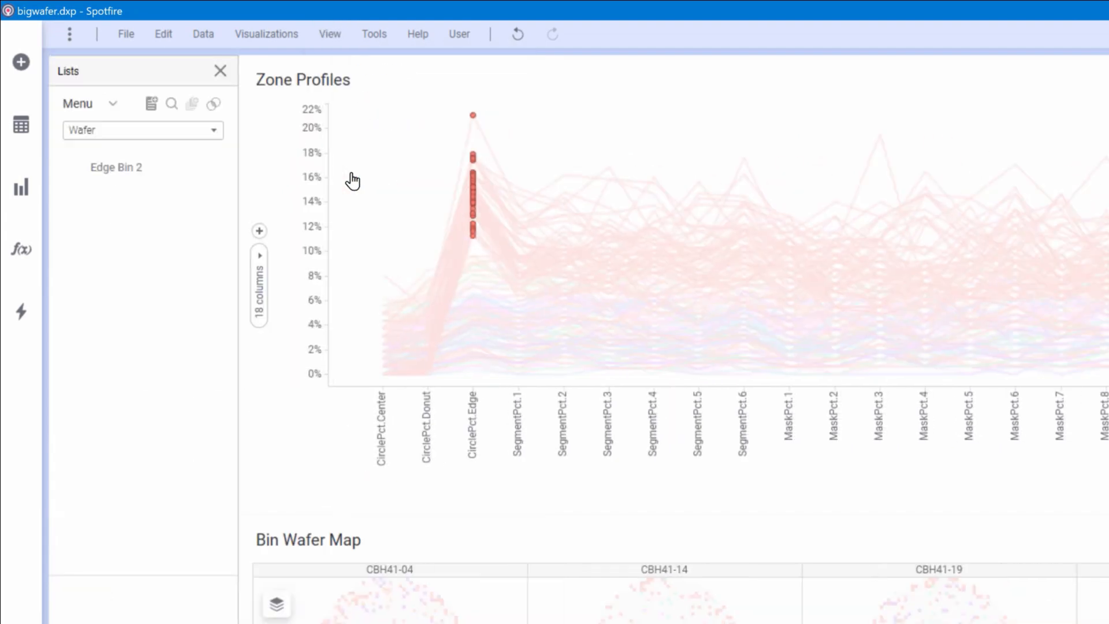
# Step: Create a list named 'Bad' from the 49 marked wafers
pyautogui.click(151, 103)
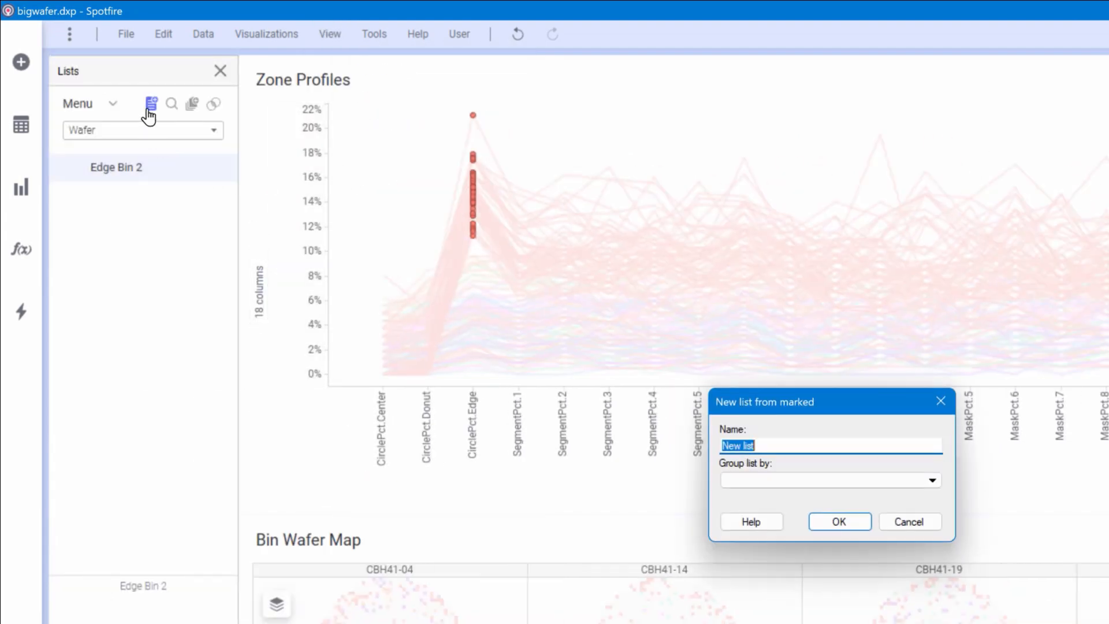
pyautogui.write('Bad')
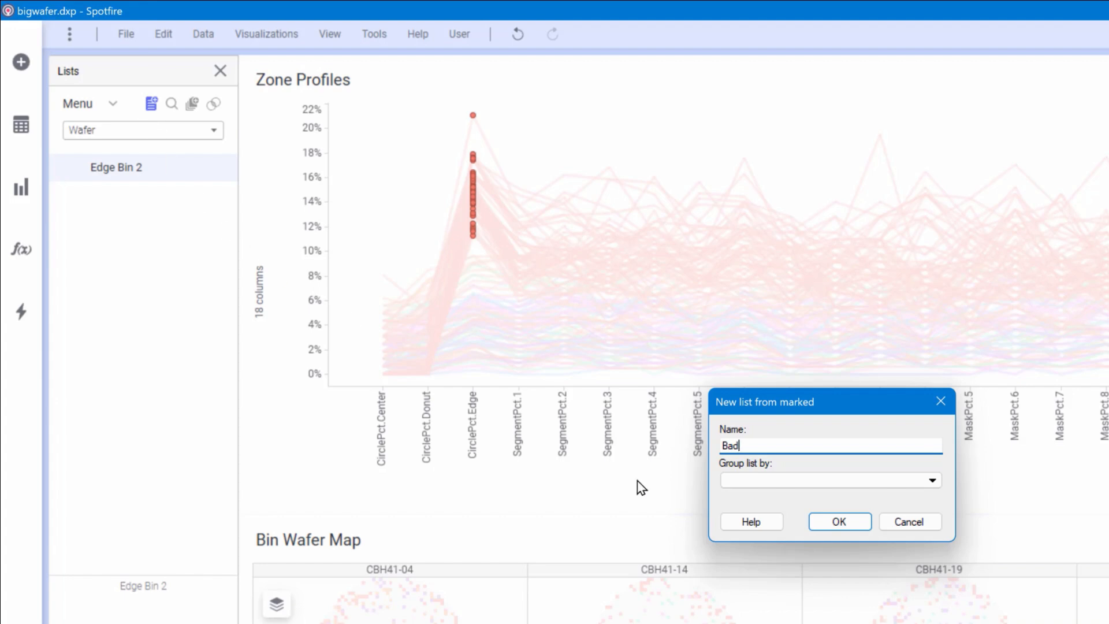
pyautogui.click(838, 521)
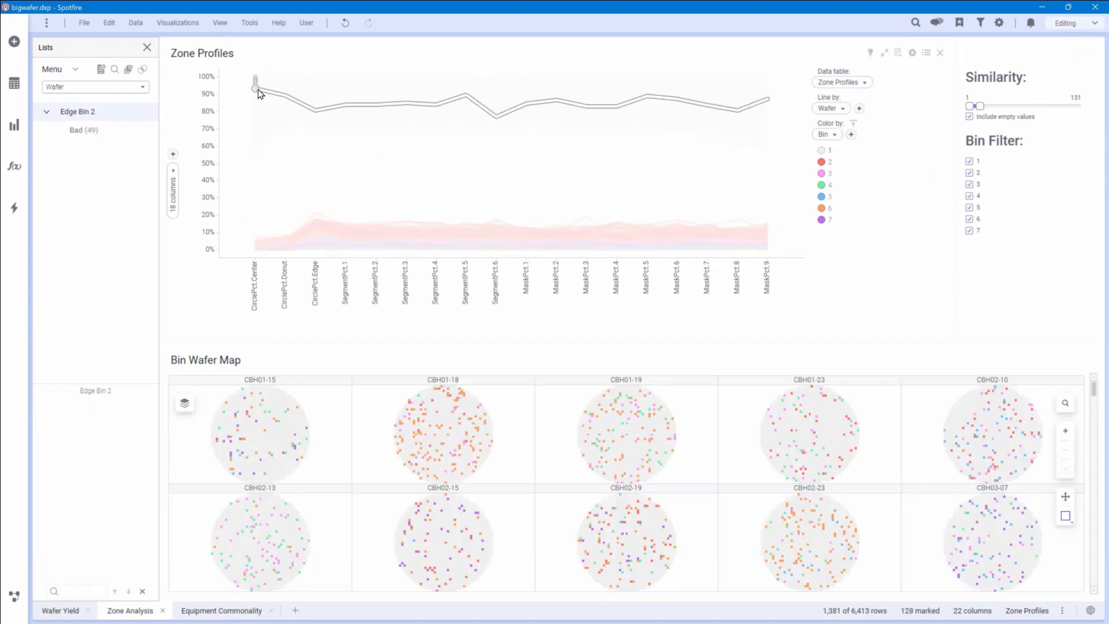
# Step: Create a 'Good' list from the 128 marked wafers and view its members
pyautogui.click(101, 69)
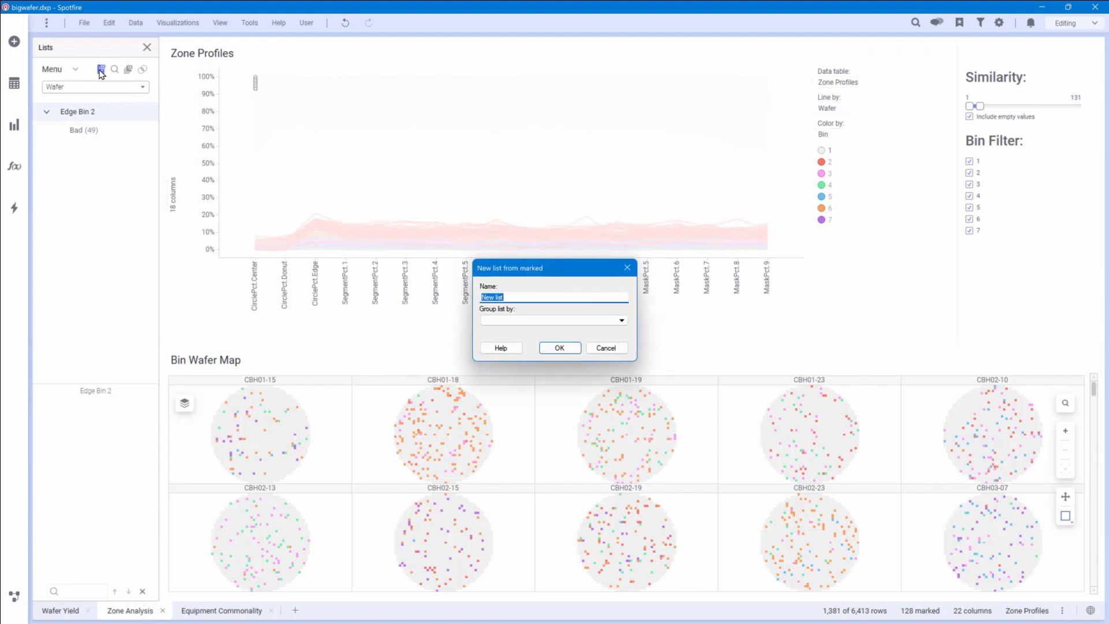
pyautogui.write('Good')
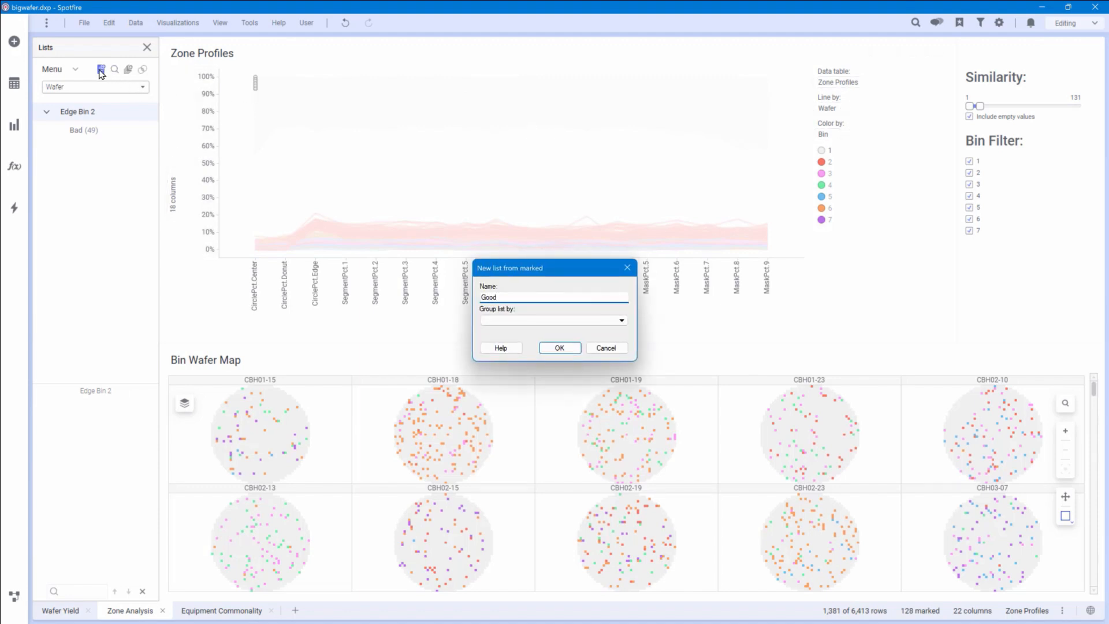
pyautogui.click(559, 347)
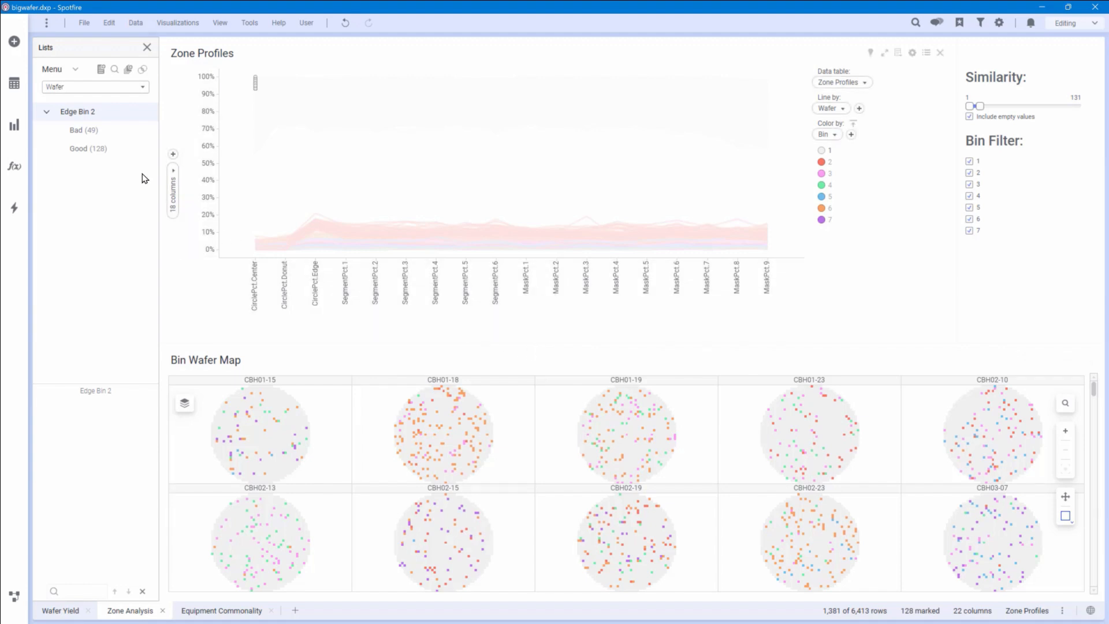
pyautogui.click(88, 149)
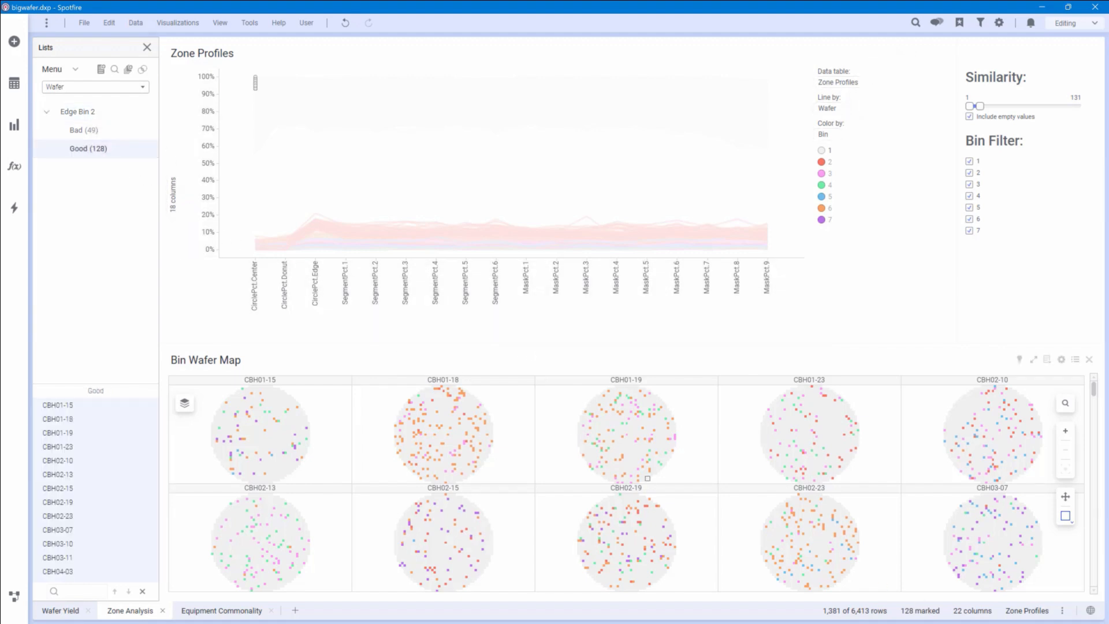
pyautogui.click(95, 86)
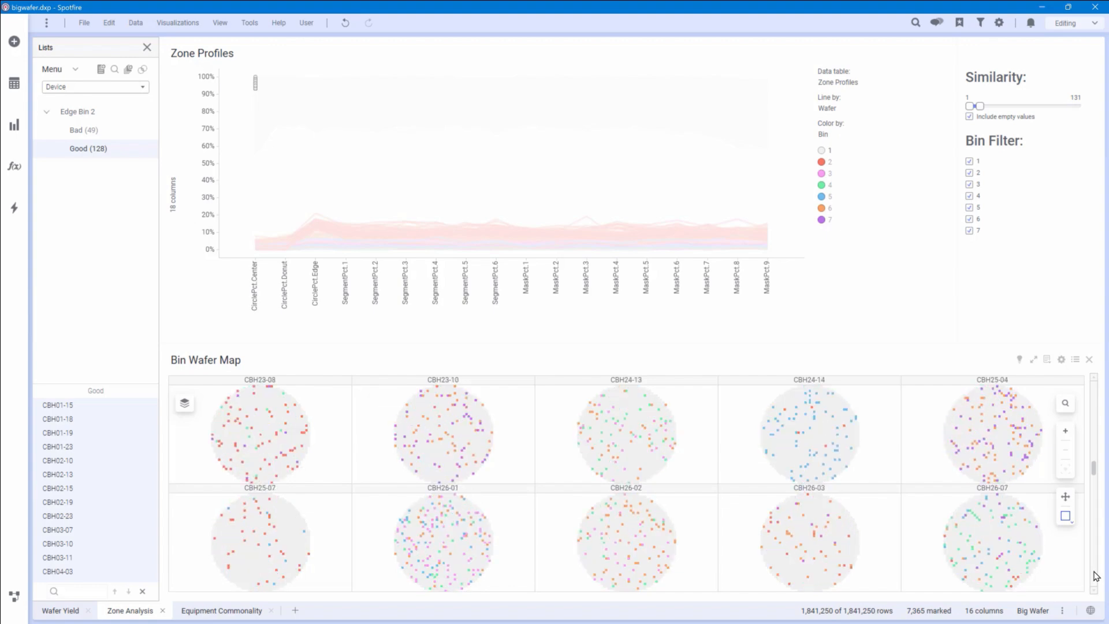
# Step: Scroll the Good wafers' bin maps, mark CBH44-23, then clear all marking
pyautogui.scroll(-3)
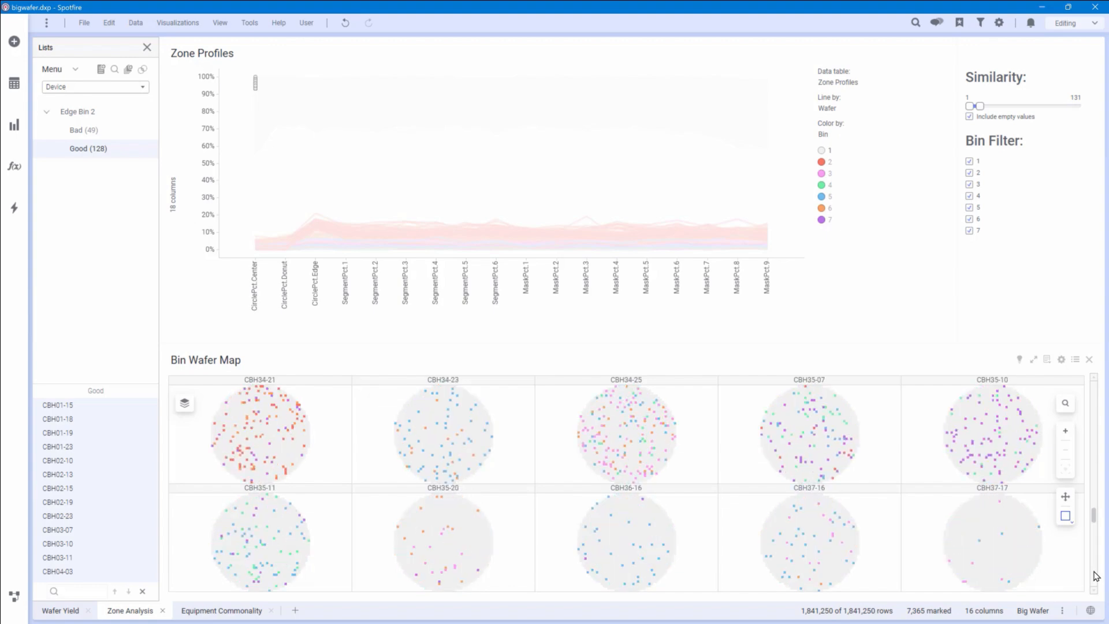
pyautogui.scroll(-3)
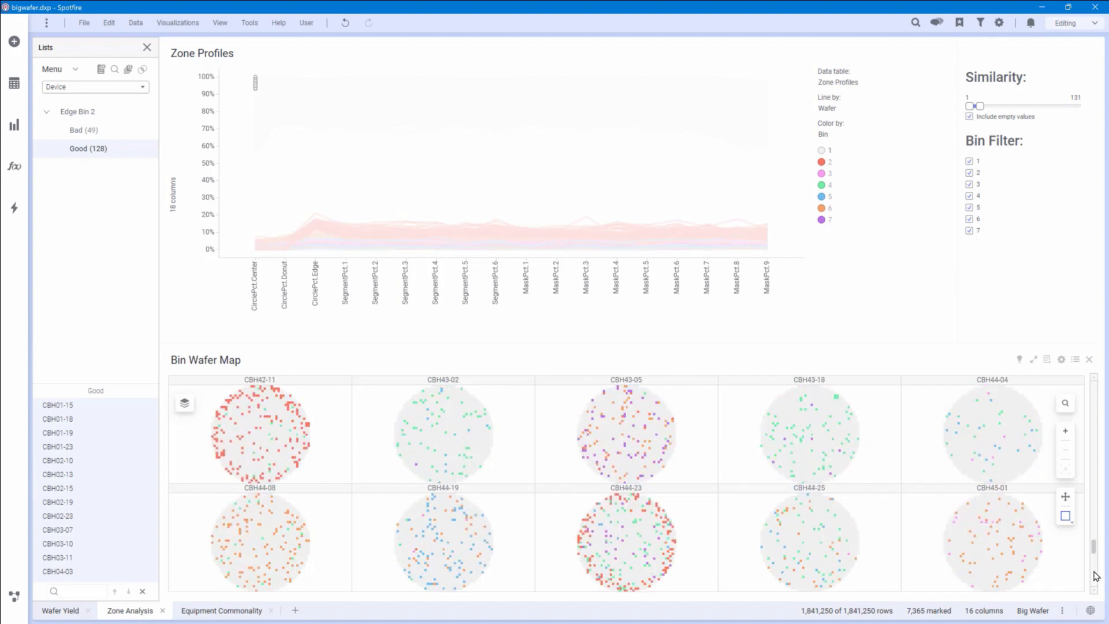
pyautogui.moveTo(552, 492)
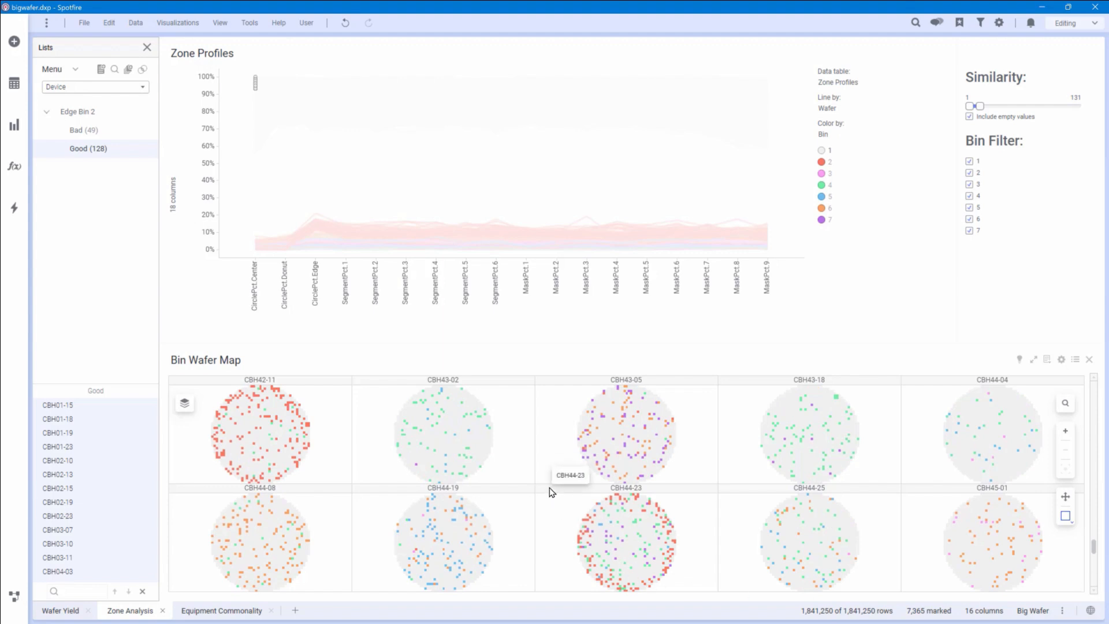
pyautogui.click(623, 541)
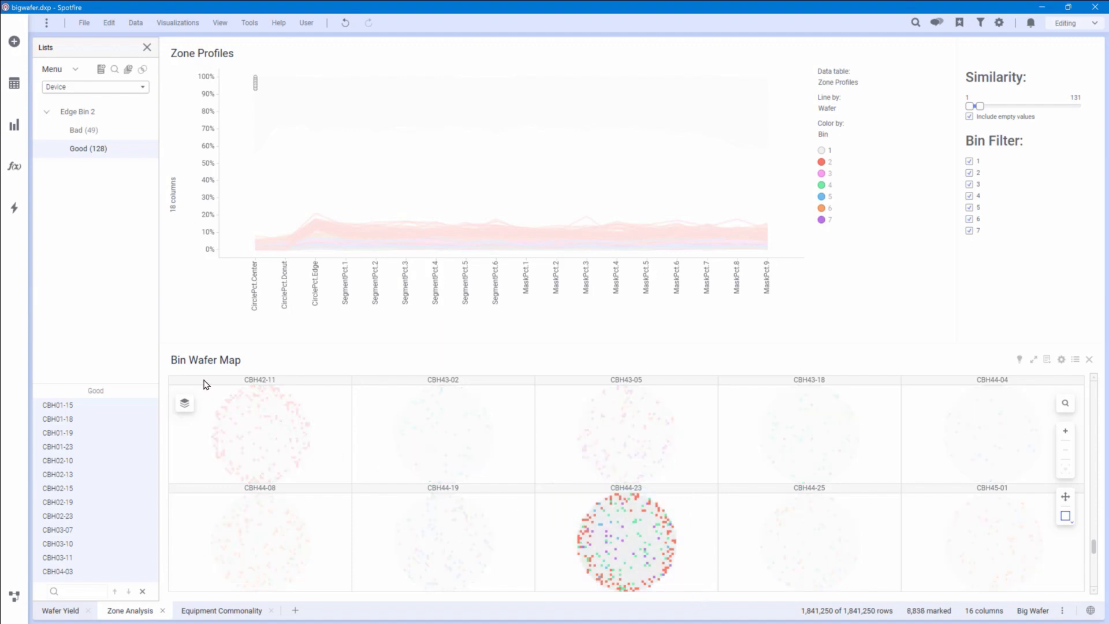
pyautogui.click(259, 431)
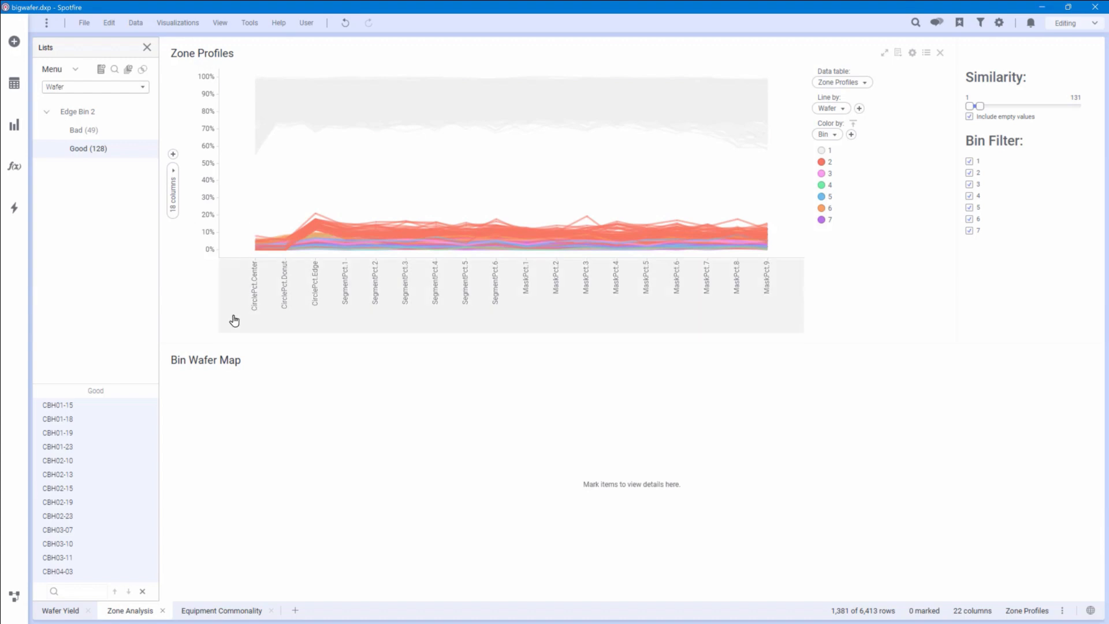
# Step: Show the Lists Tag Collection column on the Equipment Commonality page's History Wide table
pyautogui.click(221, 610)
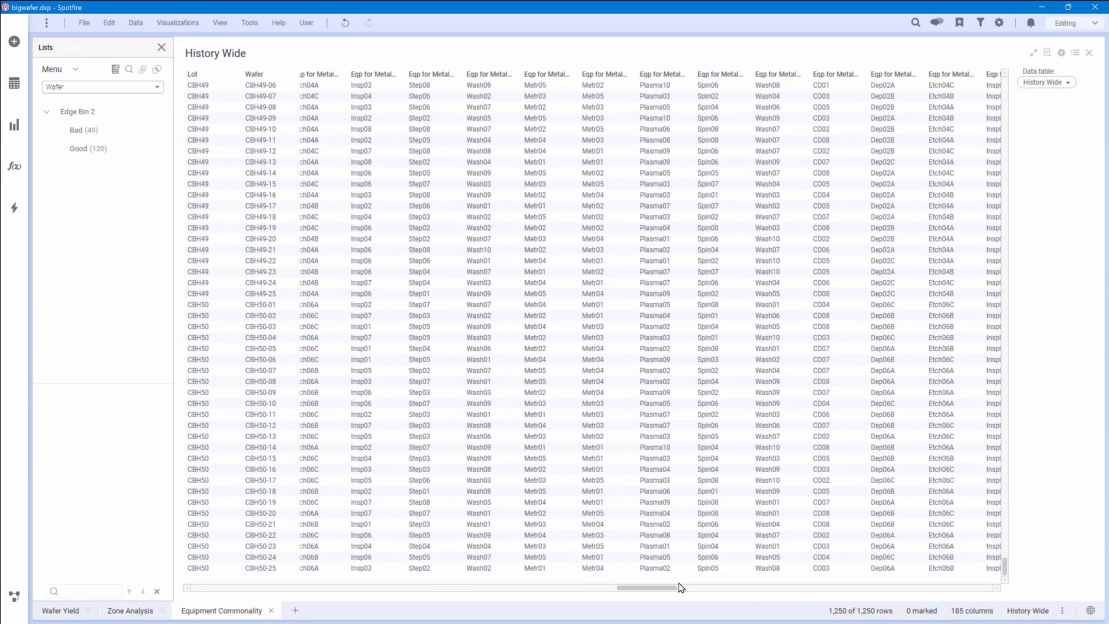
pyautogui.hscroll(3)
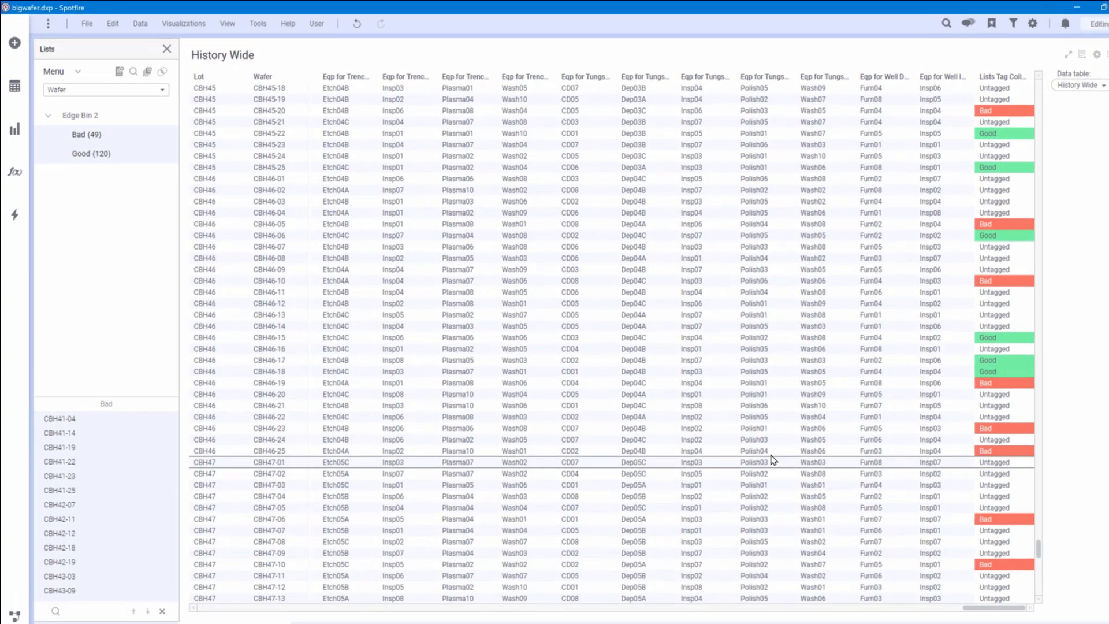
# Step: Start a Data Relationships analysis with Lists Tag Collection as the Y column
pyautogui.click(13, 171)
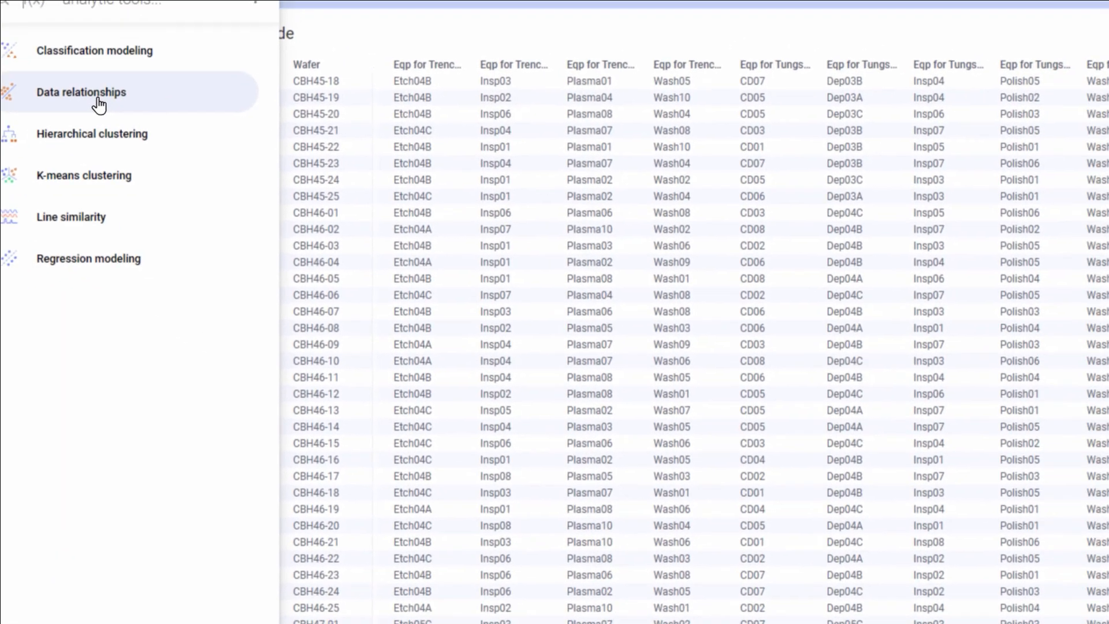
pyautogui.click(81, 91)
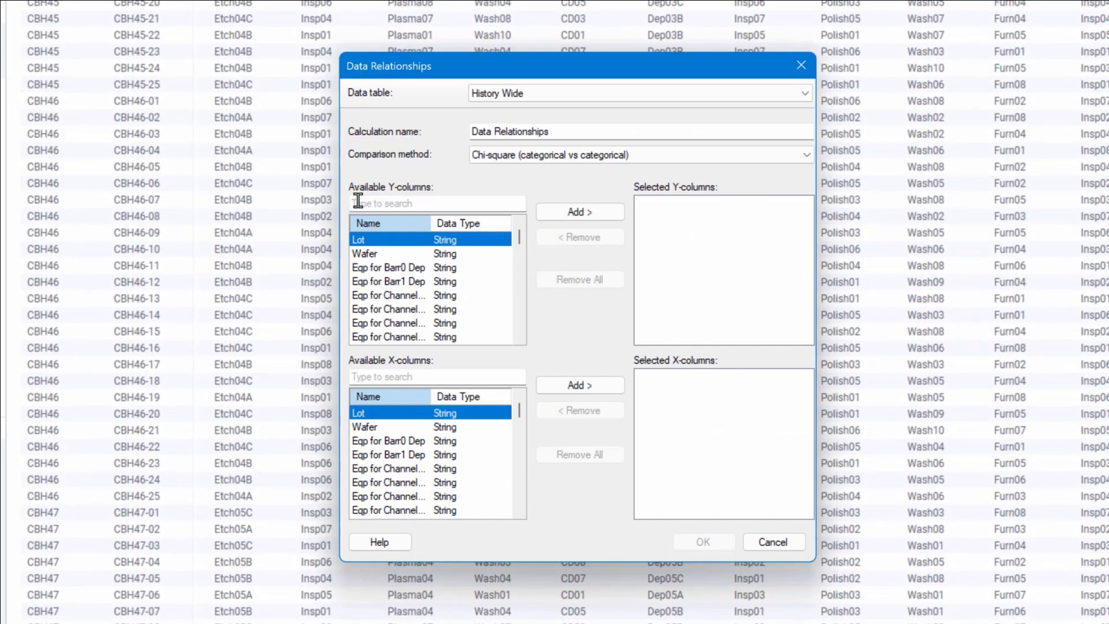
pyautogui.write('List')
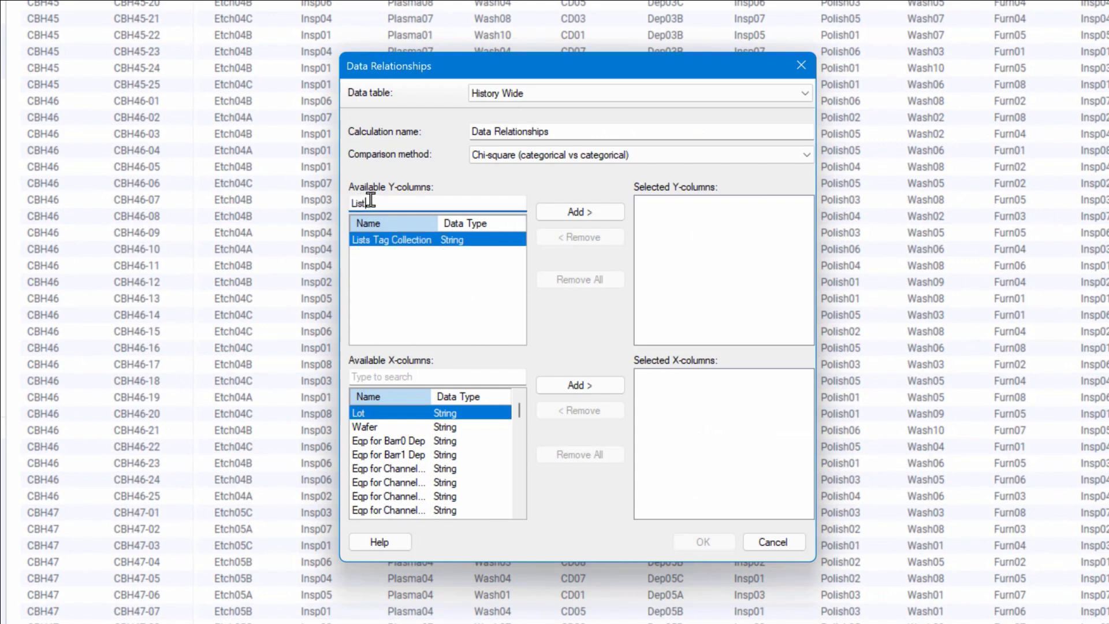
pyautogui.click(579, 212)
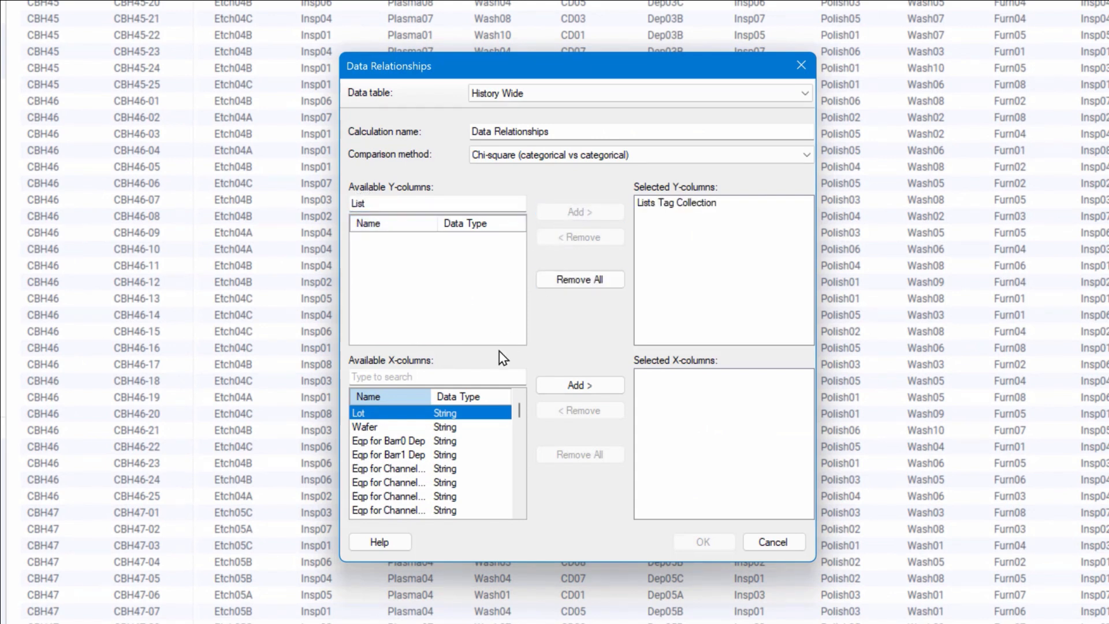
# Step: Add the equipment columns as X and run the chi-square calculation
pyautogui.write('Eq')
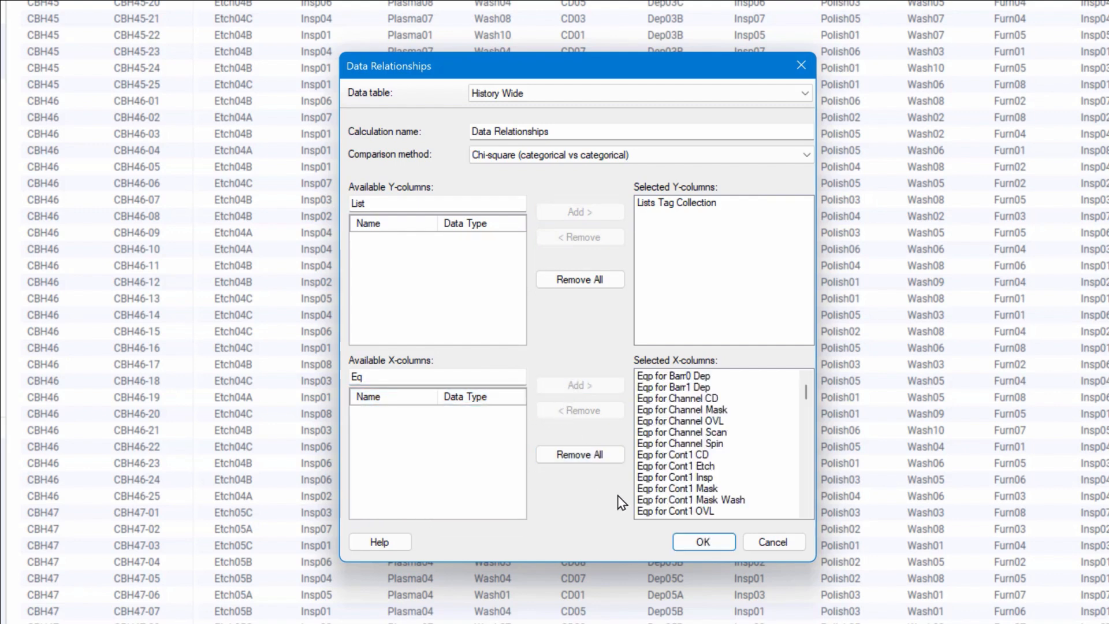
pyautogui.click(702, 542)
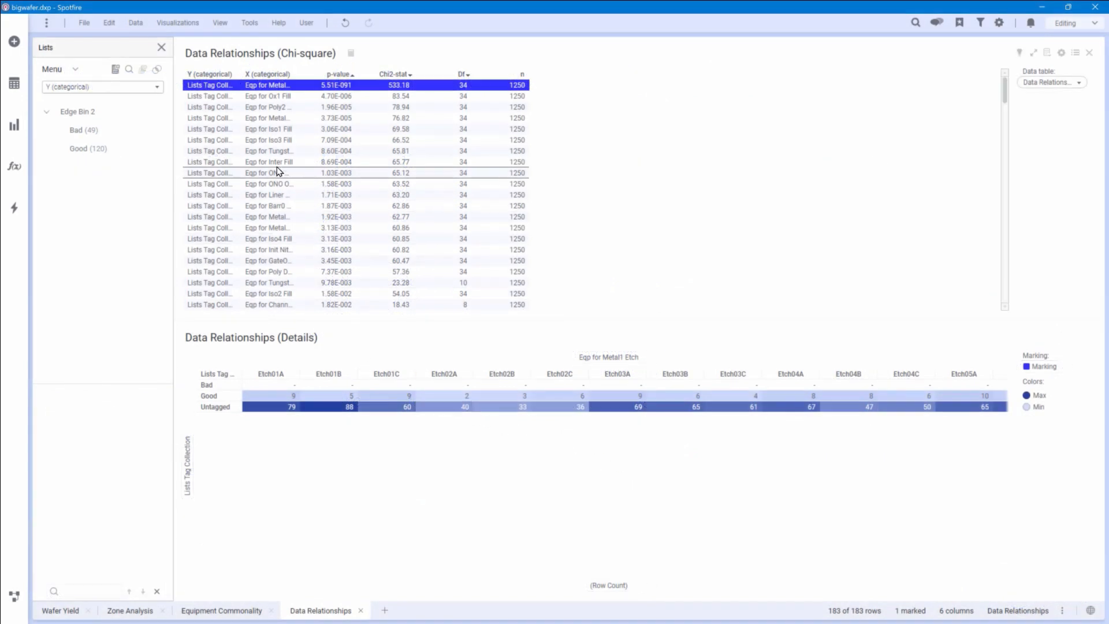
# Step: View chi-square counts for Eqp for Metal2 Dep, then Eqp for Tungsten Dep
pyautogui.click(269, 217)
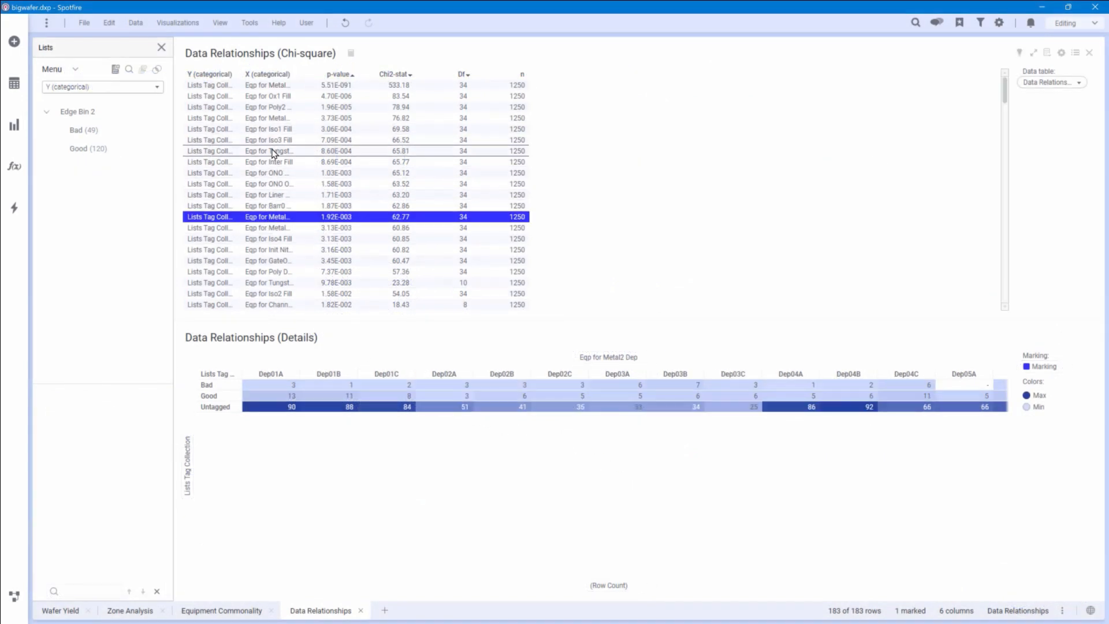
pyautogui.click(269, 151)
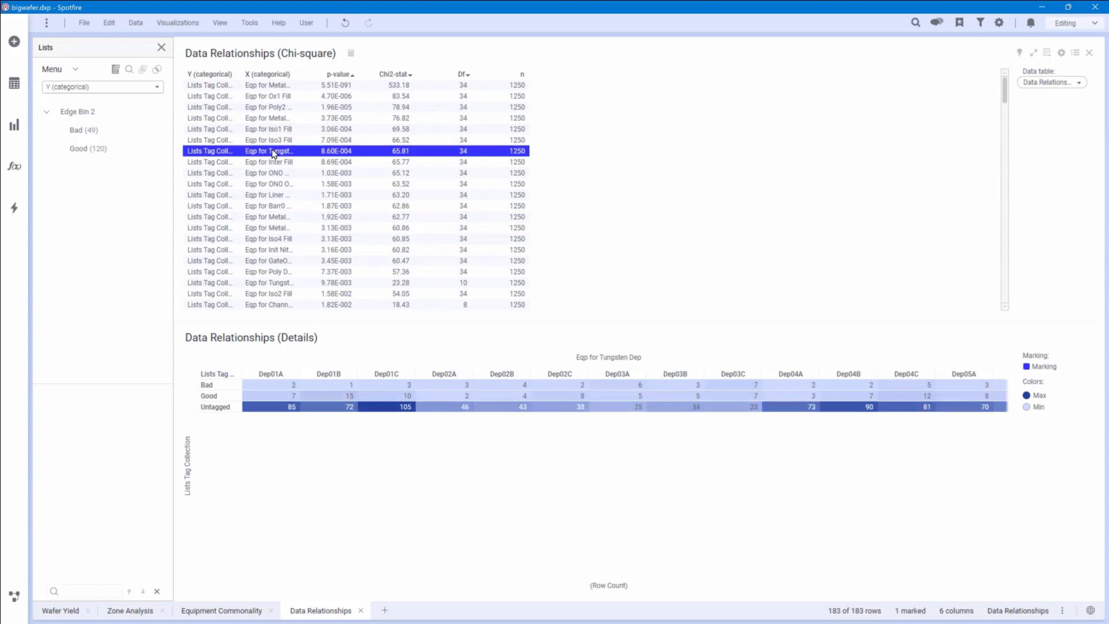